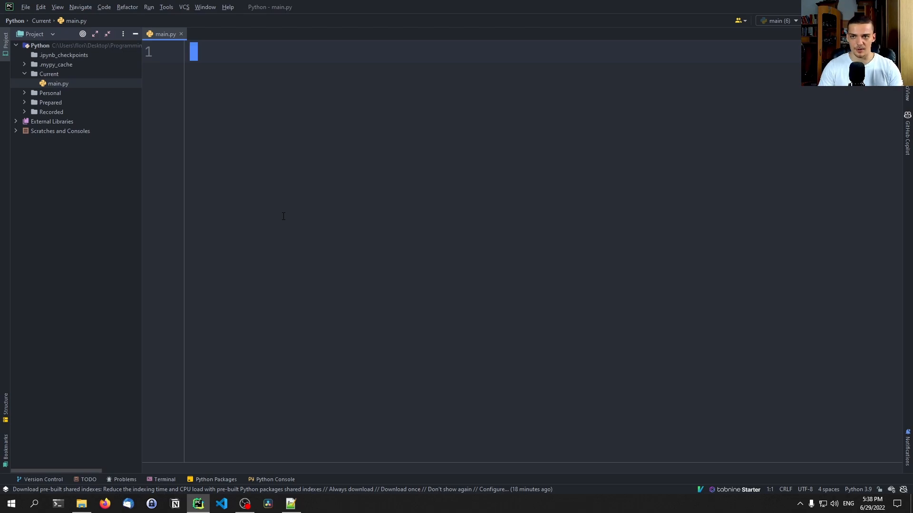
mouse_move(271, 218)
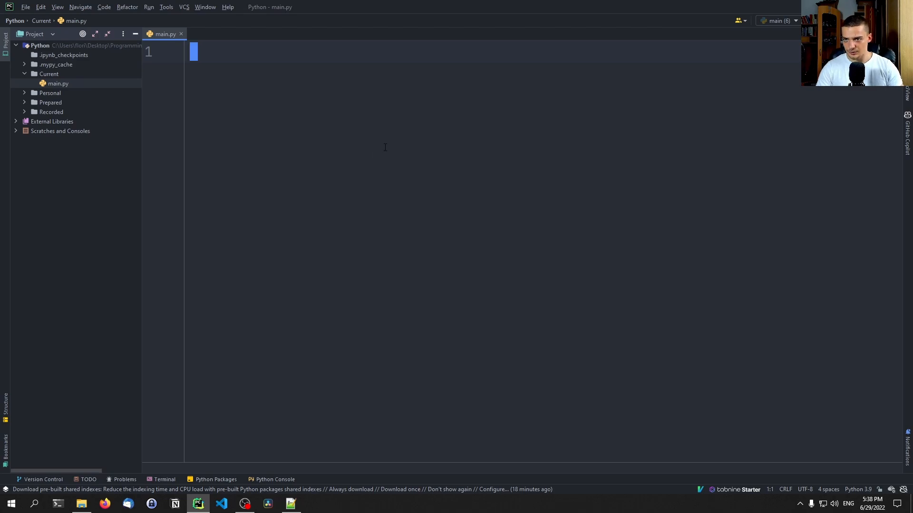
Run pip install for psutil and py-cpuinfo in Command Prompt, confirming both are already installed.
click(10, 503)
text(p)
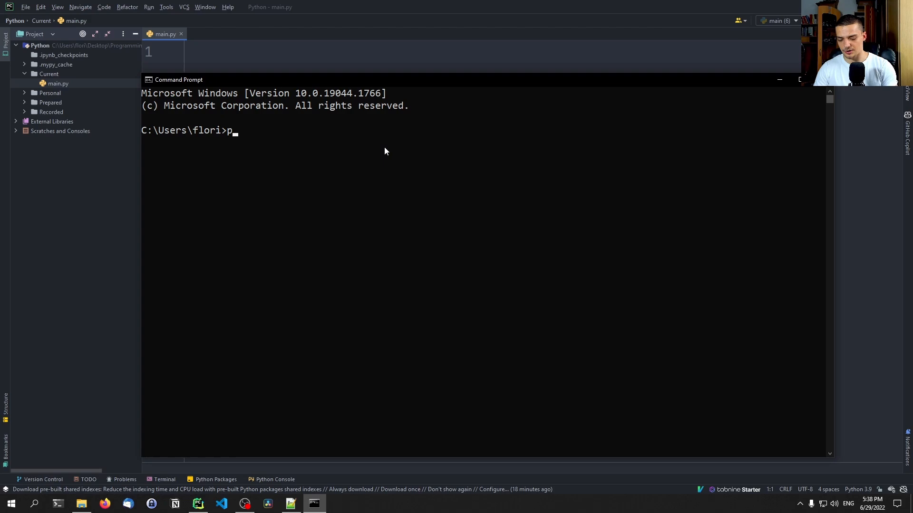
text(ip install)
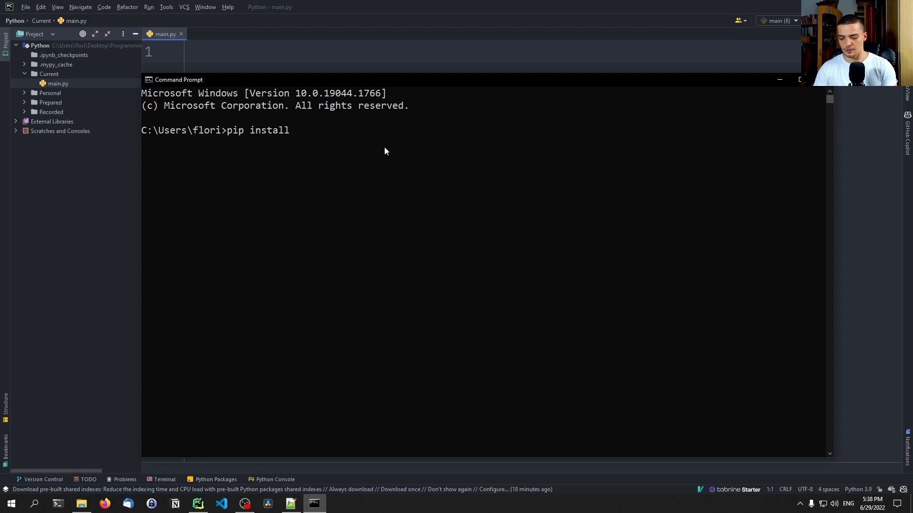
text(psutil)
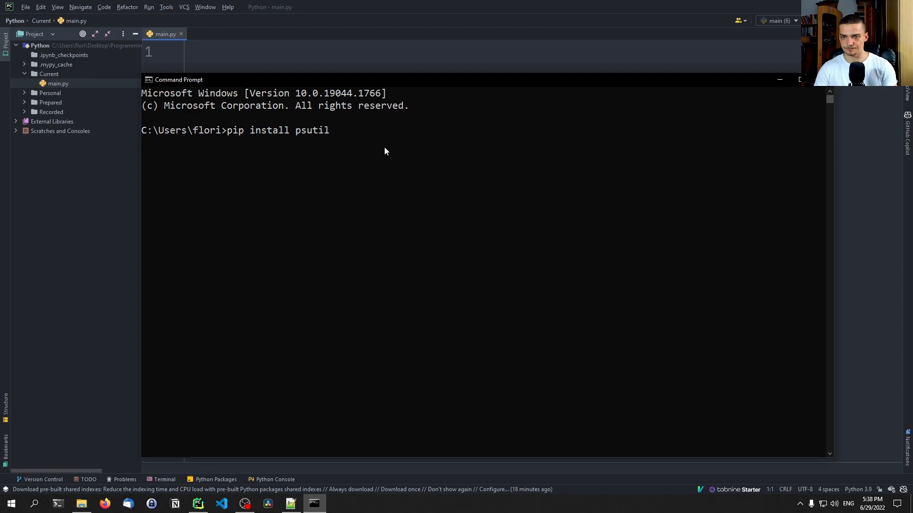
key(enter)
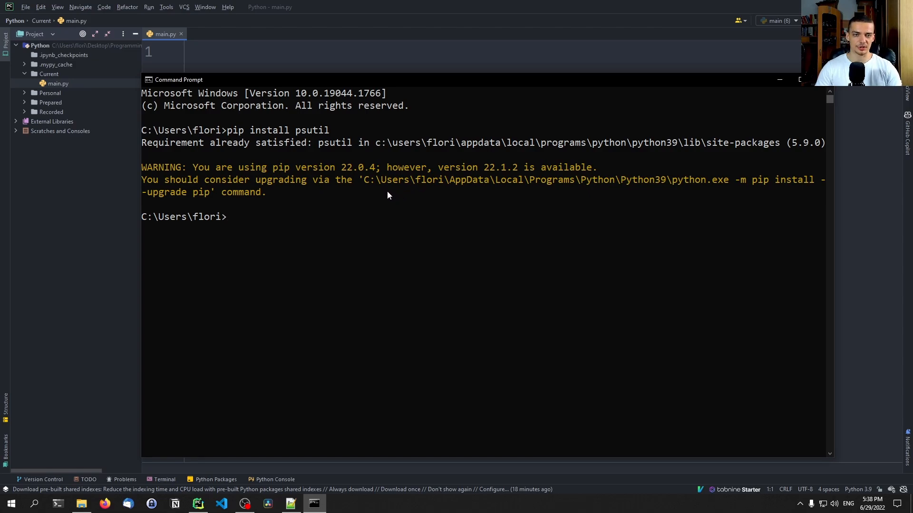
mouse_move(385, 215)
text(pip install)
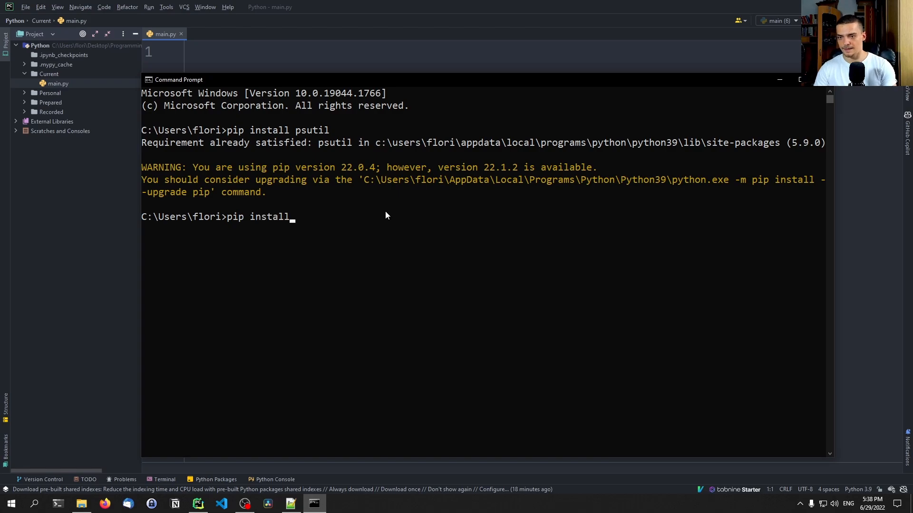
text(py-)
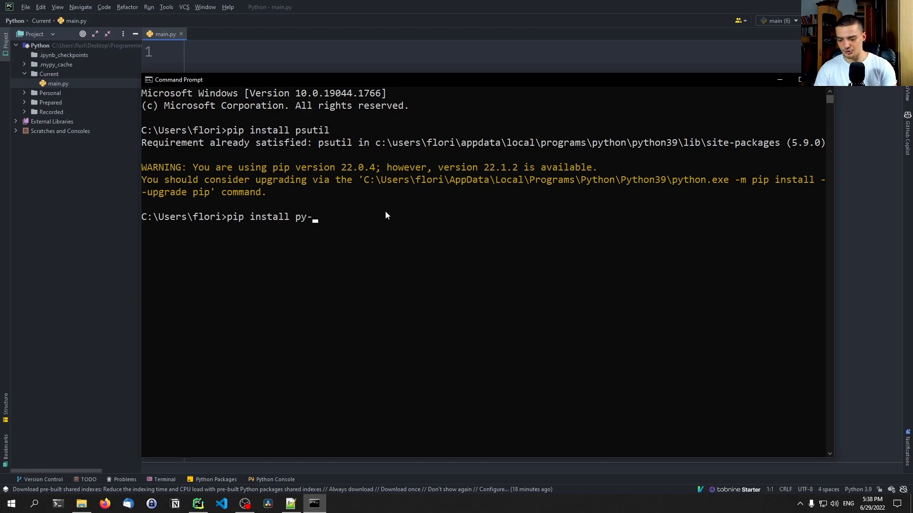
text(cpuinfo)
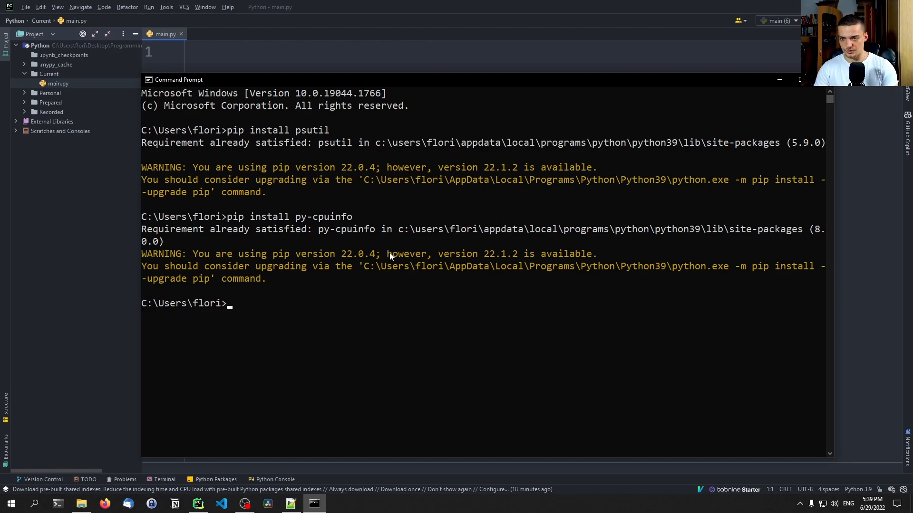
text(pip instal)
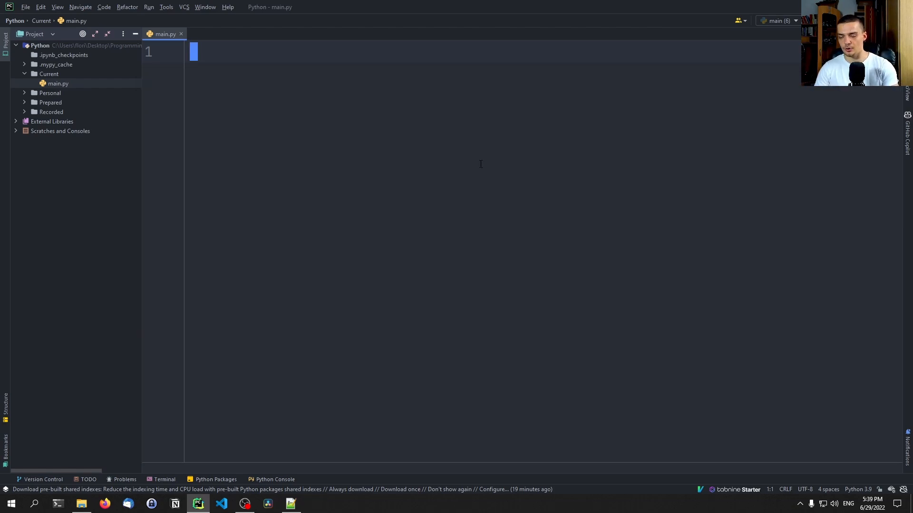
Import platform, psutil, cpuinfo and wmi in main.py, add blank lines and start an empty print.
text(import pa)
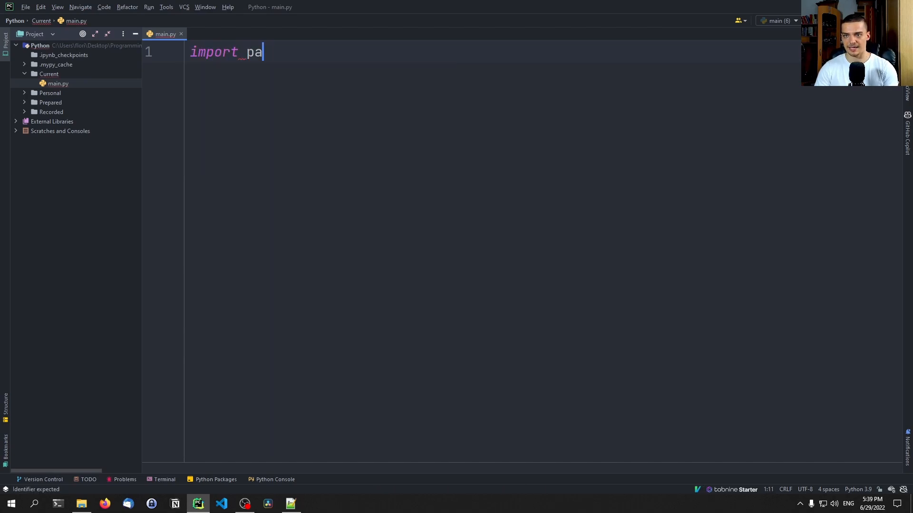
text(tform)
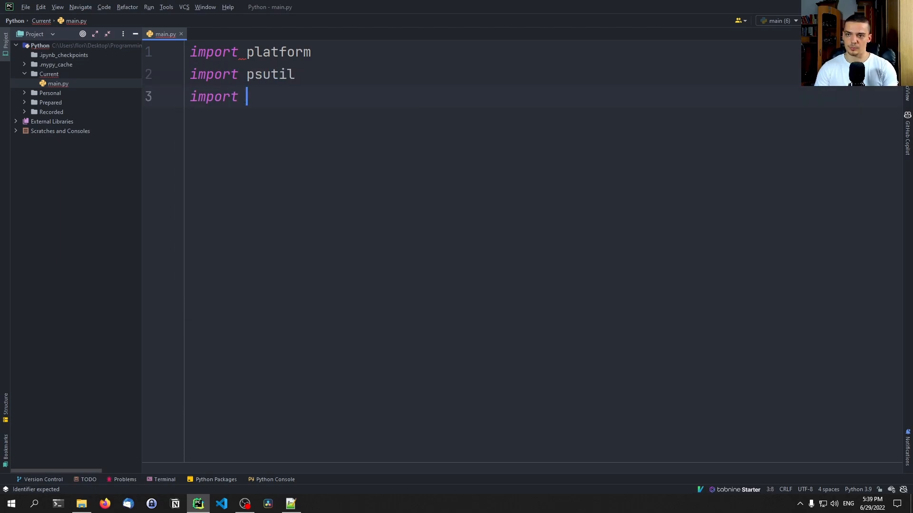
text(cpuinof)
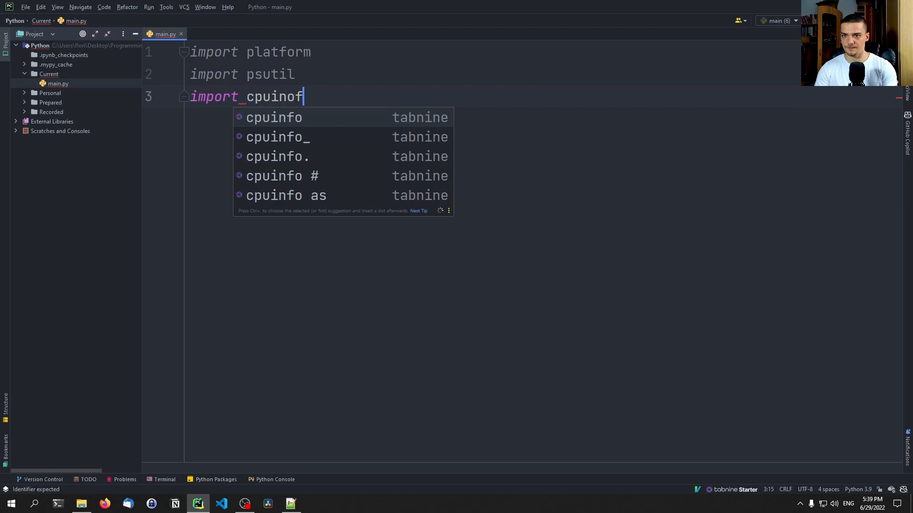
key(backspace)
text(import wmi)
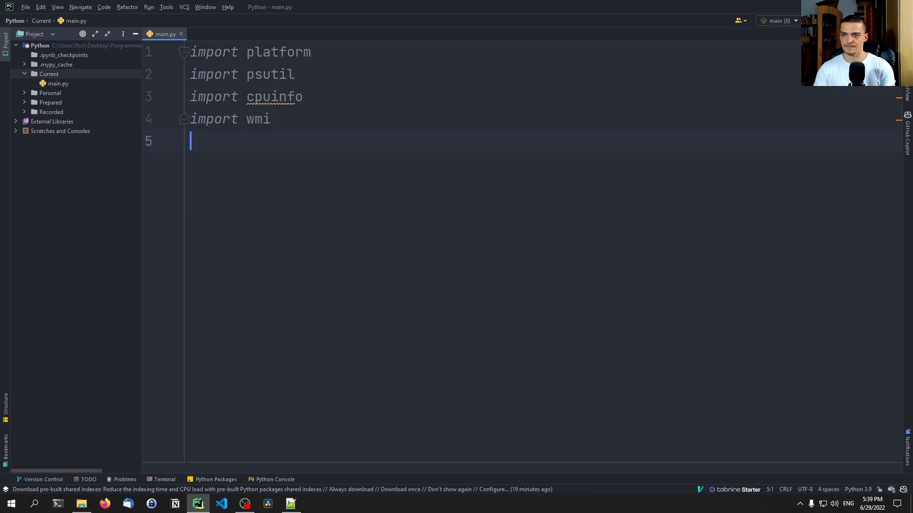
key(enter)
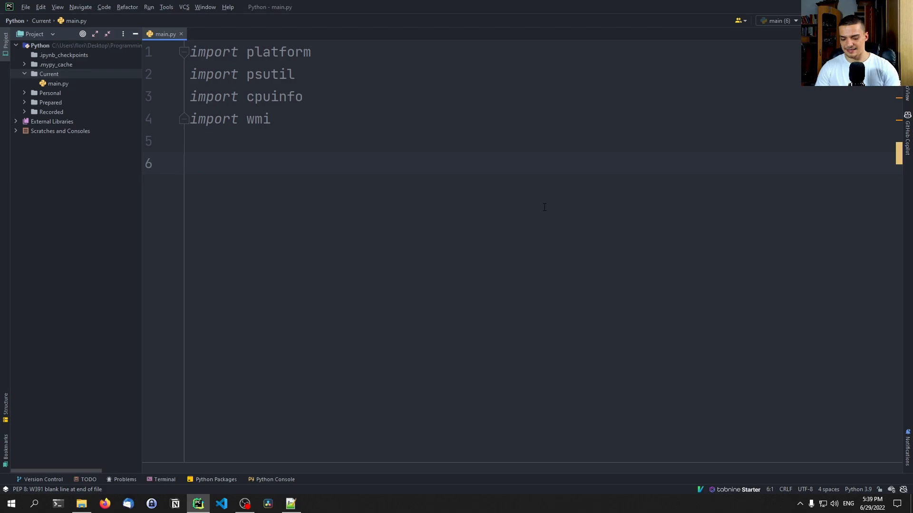
key(enter)
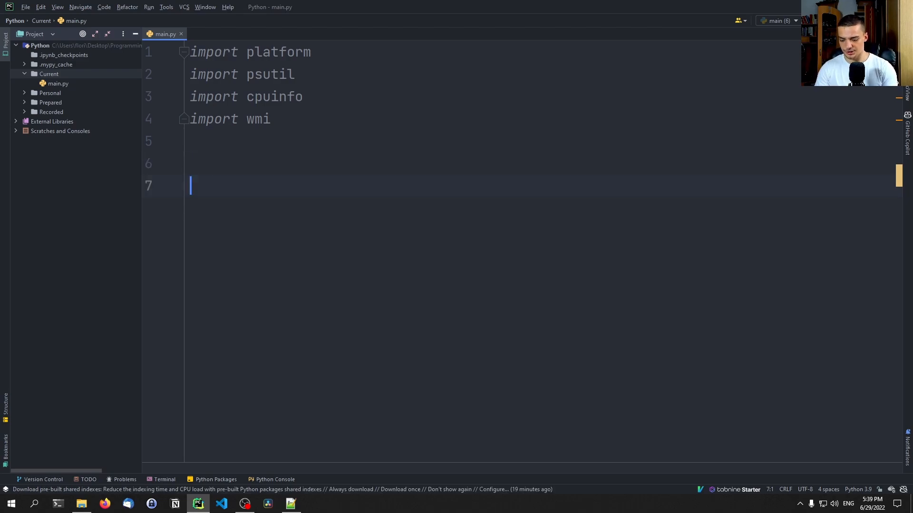
text(print(""))
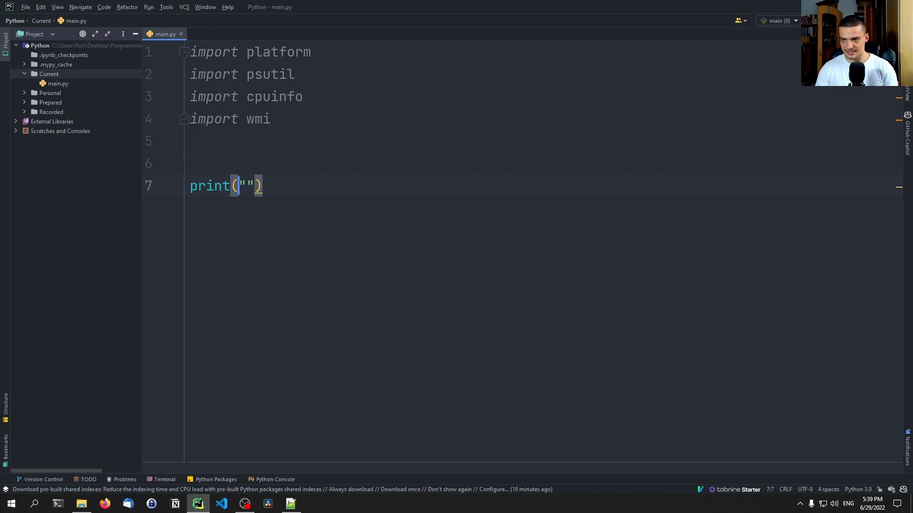
Print f"Architecture: {platform.architecture()}" and run it, showing ('64bit', 'WindowsPE').
text(f"Architecture:)
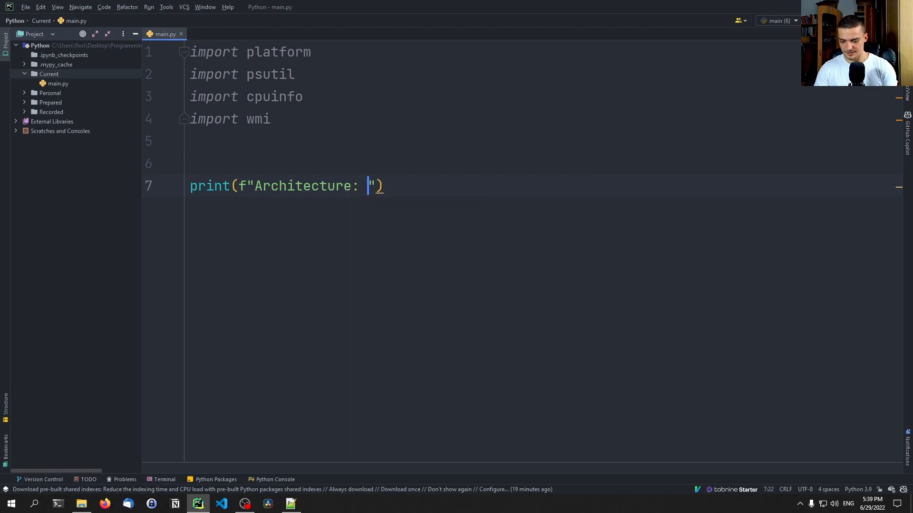
text({})
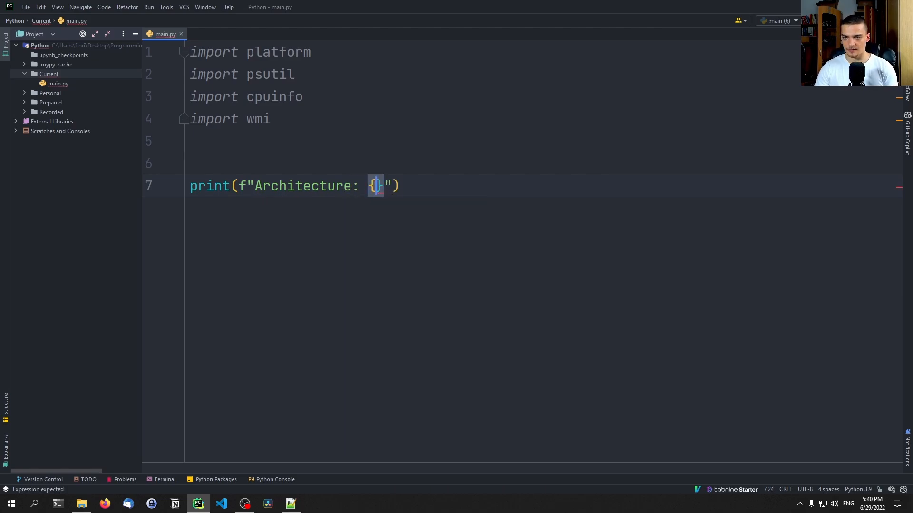
text(pla)
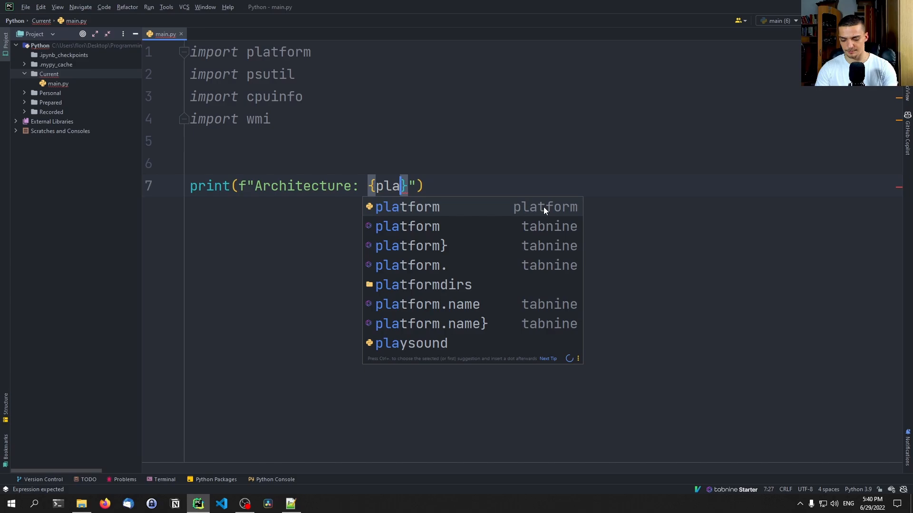
text(tform.a)
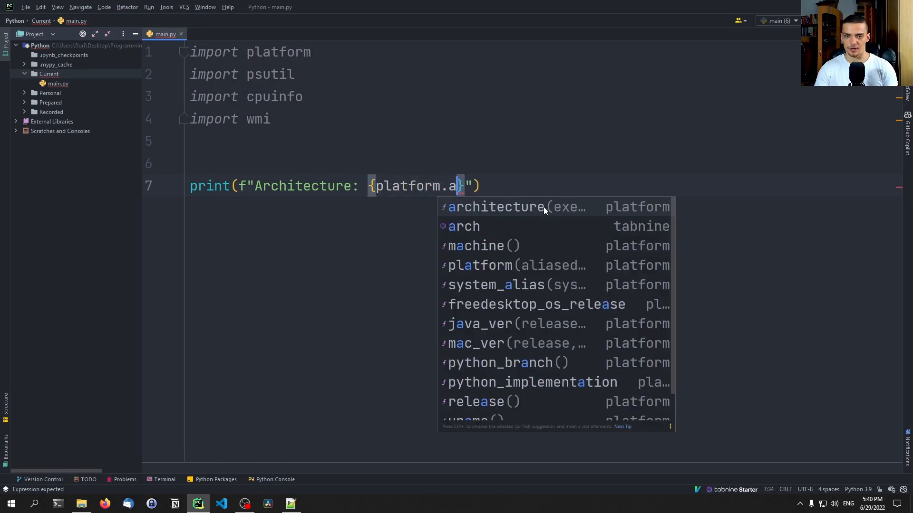
click(496, 207)
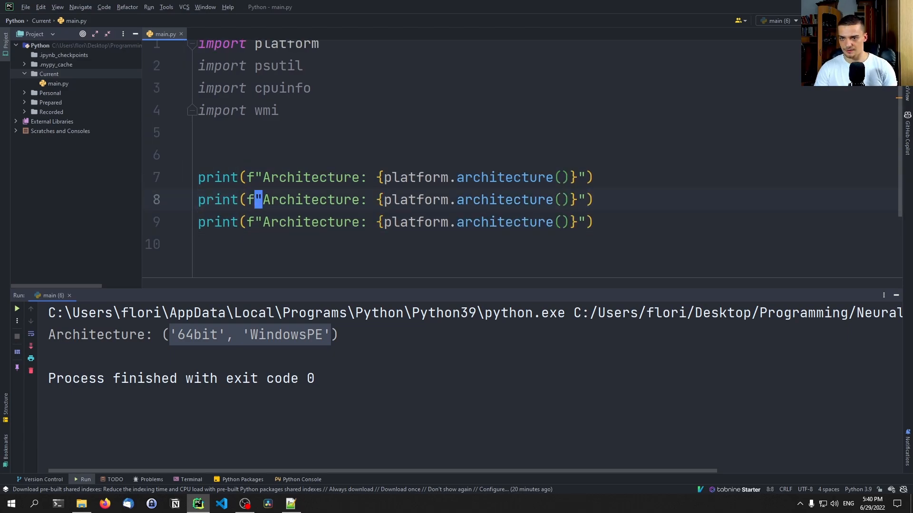
text(NMet)
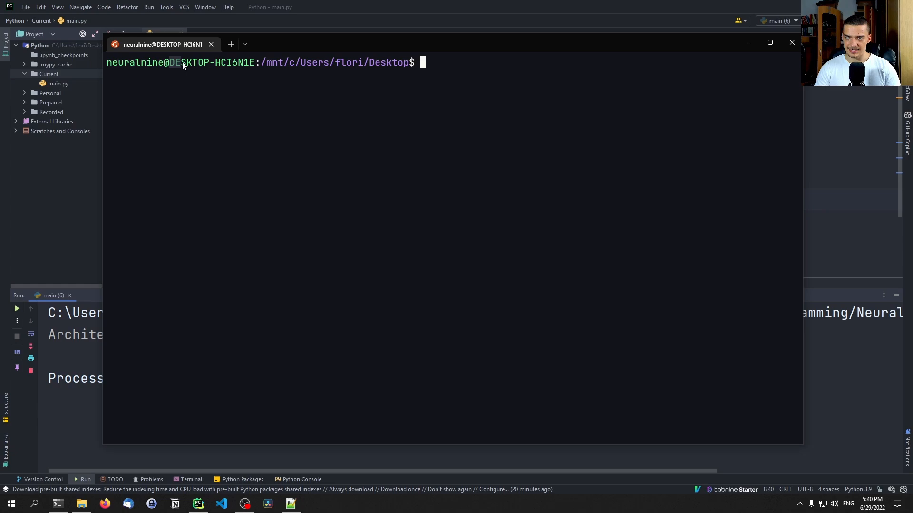
Add Network Name and Operating System prints using platform.node() and platform.platform(), showing DESKTOP-HCI6N1E.
click(165, 33)
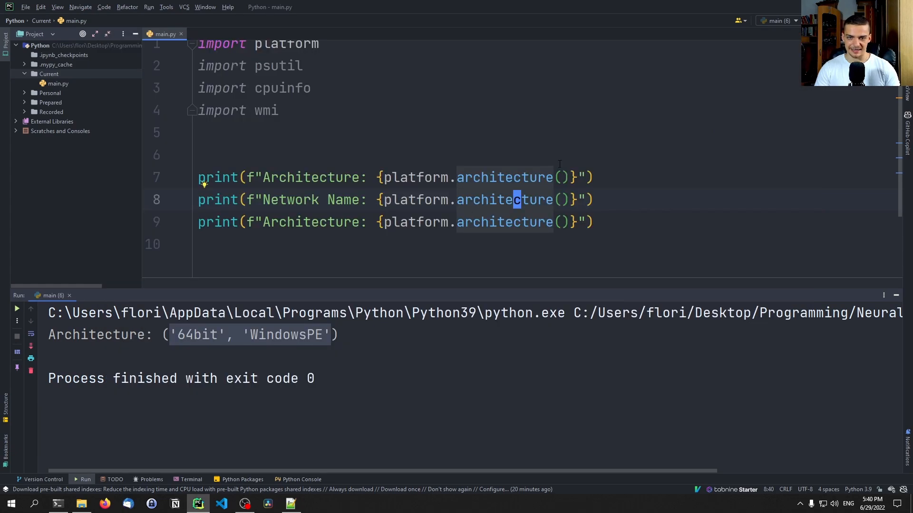
text(network_nam)
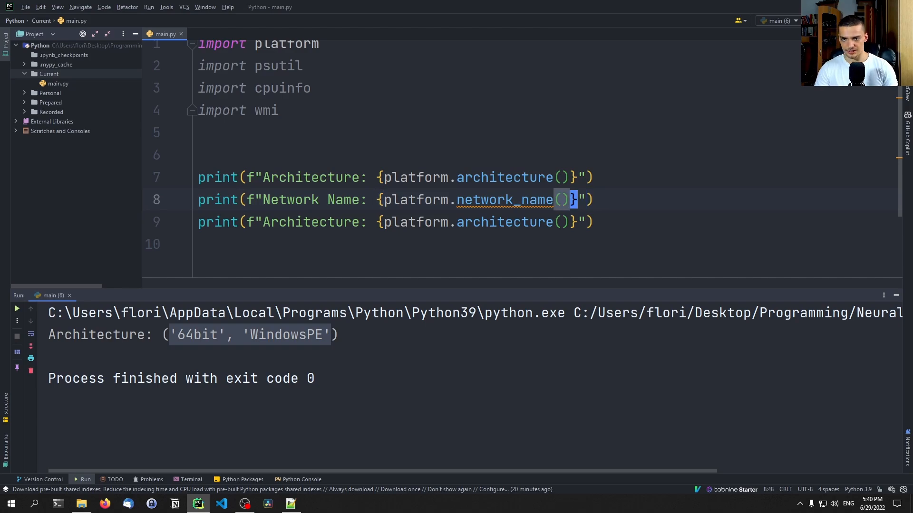
text(node)
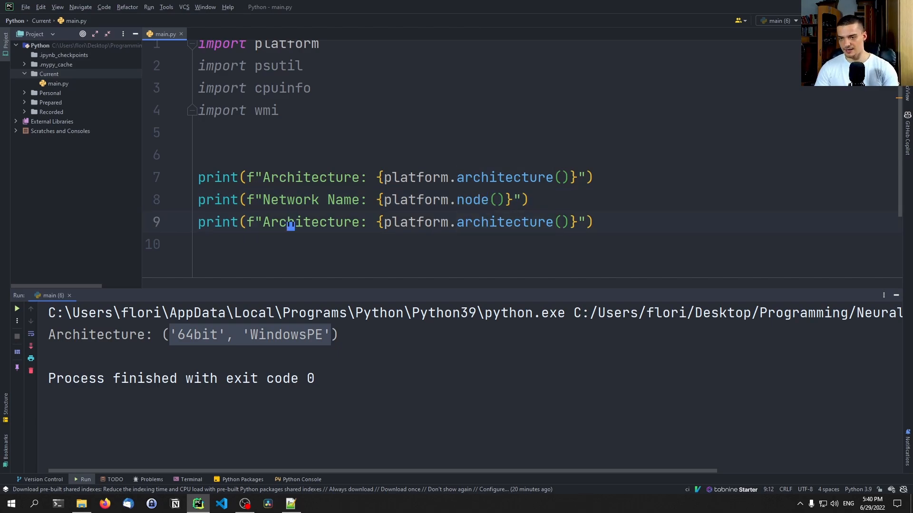
text(Operating System: {pl}"))
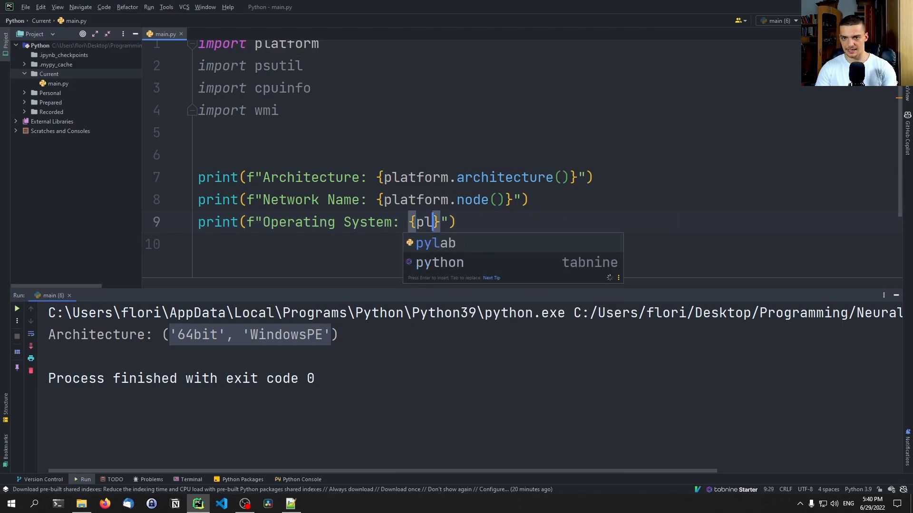
text(atform.o)
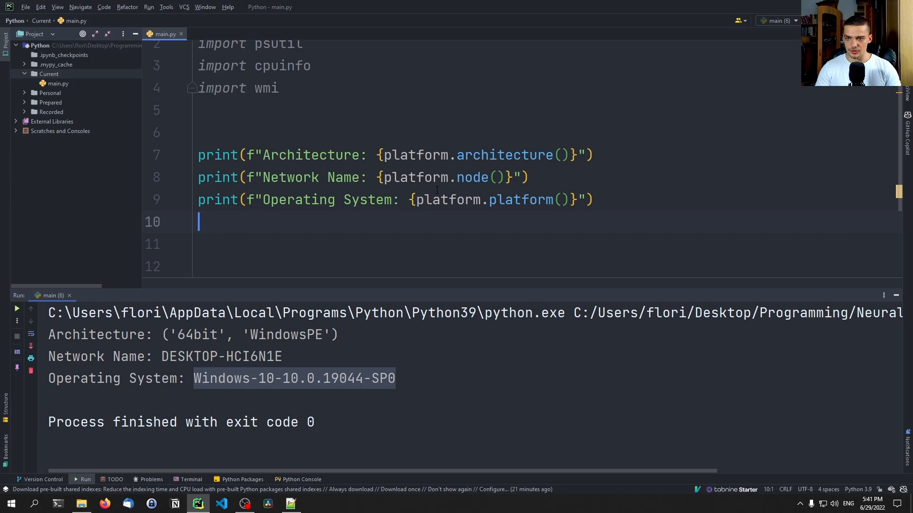
Add print(f"Processor: {platform.processor()}"), whose run shows AMD64 Family 25 Model 33, AuthenticAMD.
text(pri)
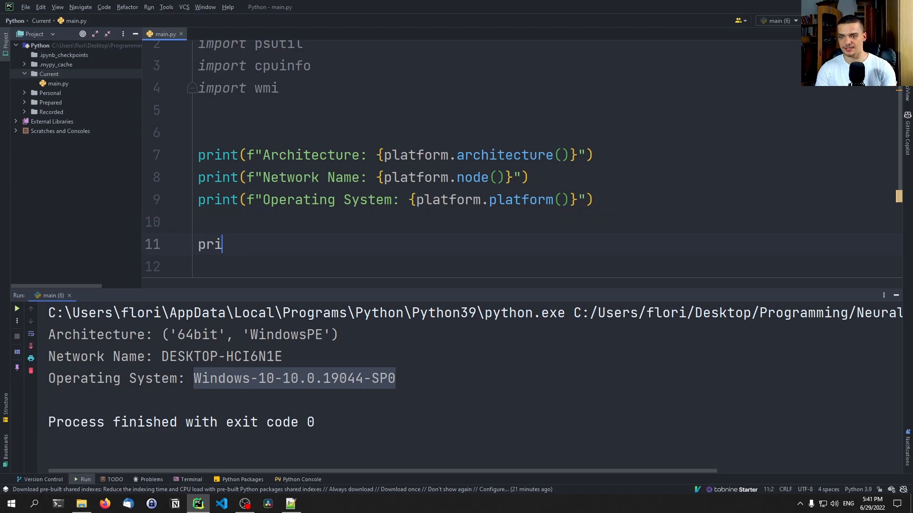
text(nt(f)
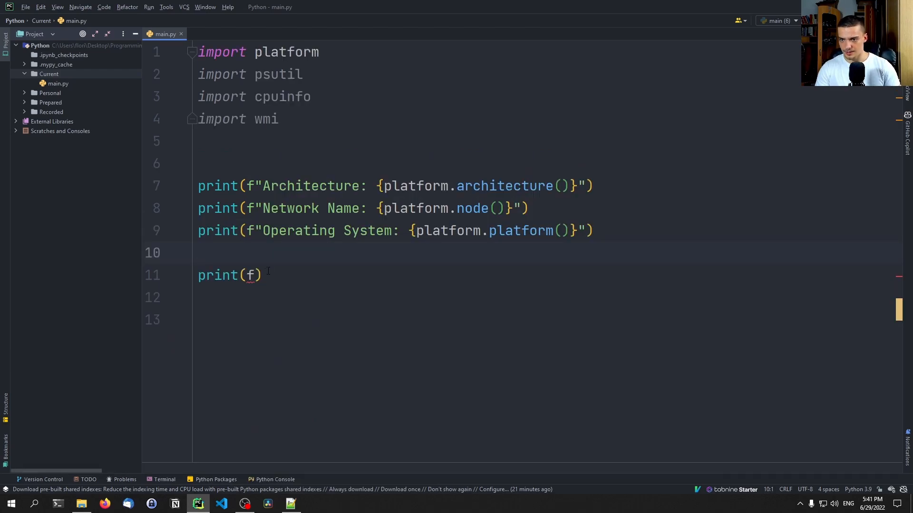
text(")
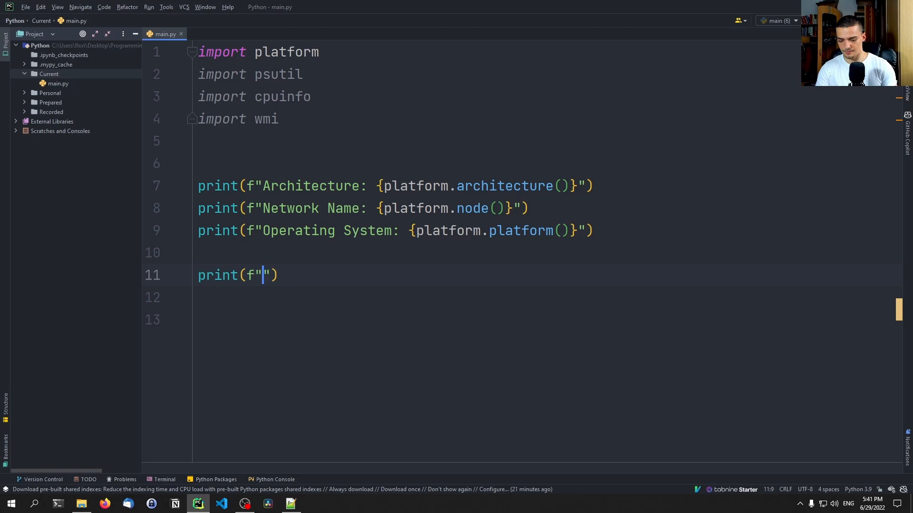
text(Processor:)
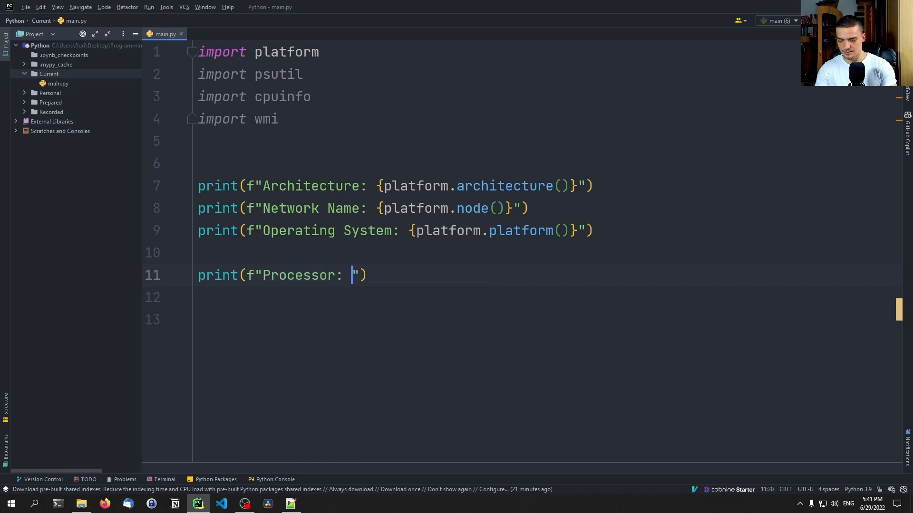
text({platform.processor()
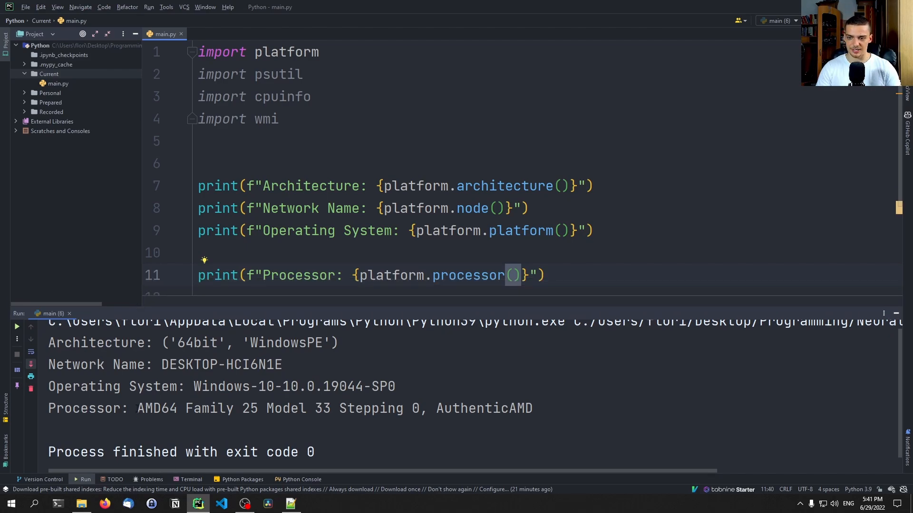
drag(138, 408, 532, 408)
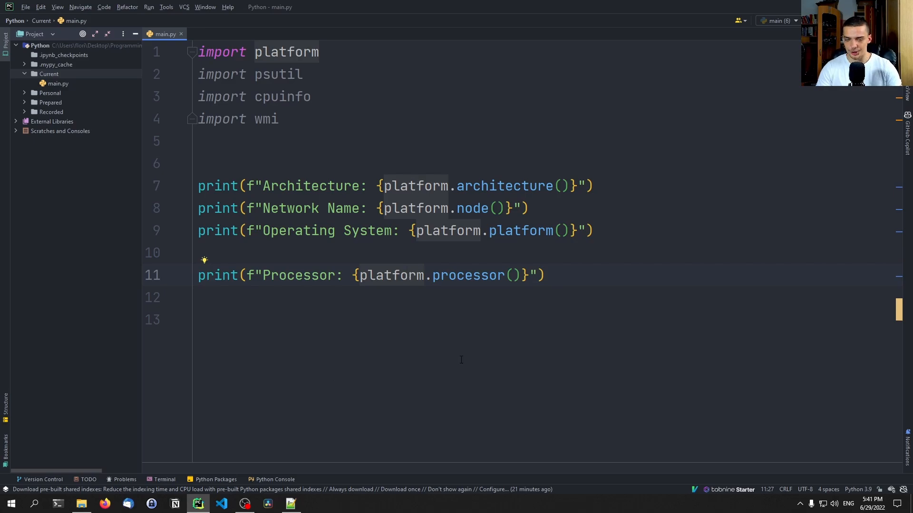
click(204, 252)
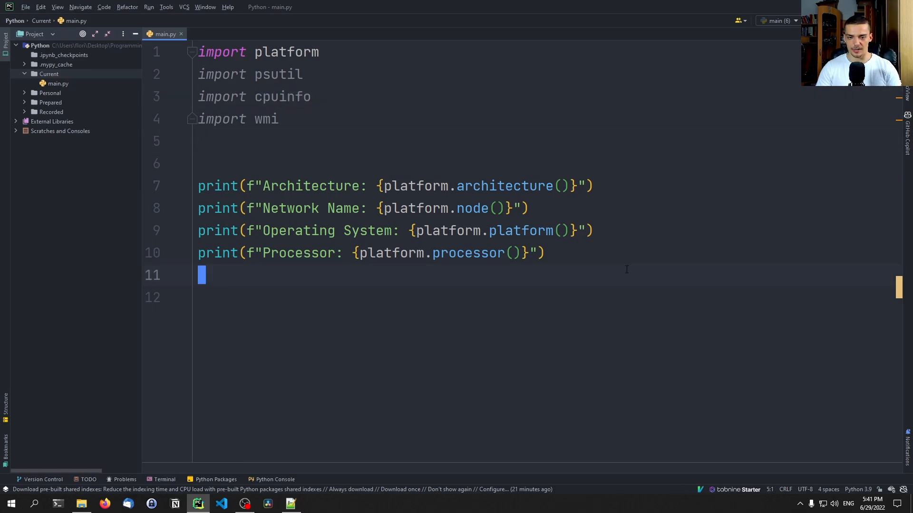
key(enter)
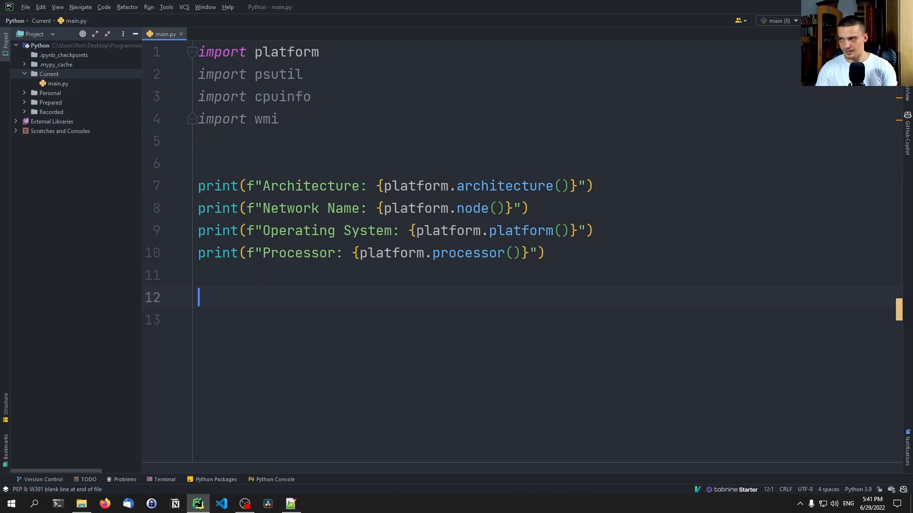
text(my_)
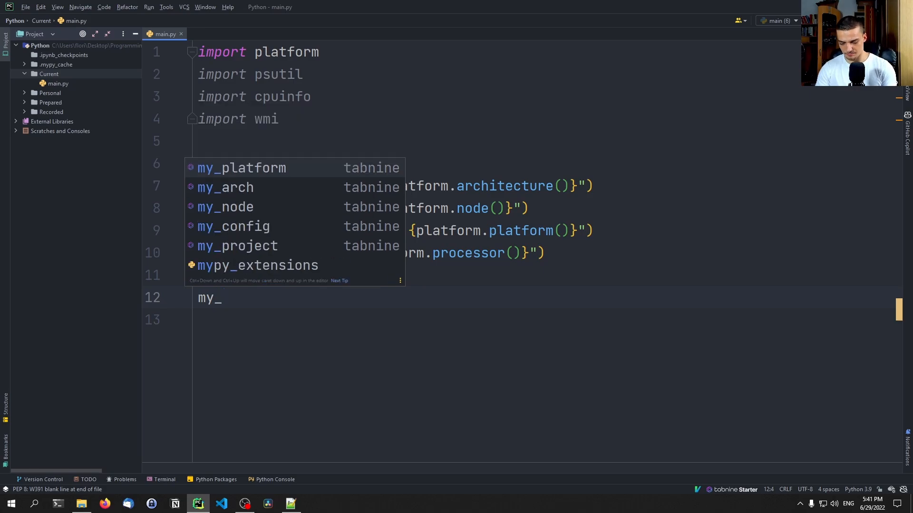
Assign cpuinfo.get_cpu_info() to my_cpuinfo and draft a commented-out Full CPU Name print.
text(cpuinfo =)
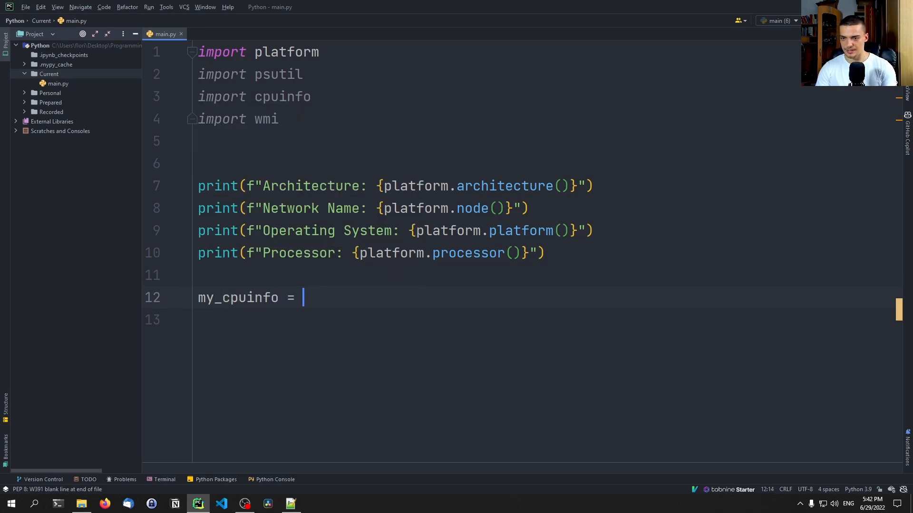
text(cpuinfo.get_cpu_info()
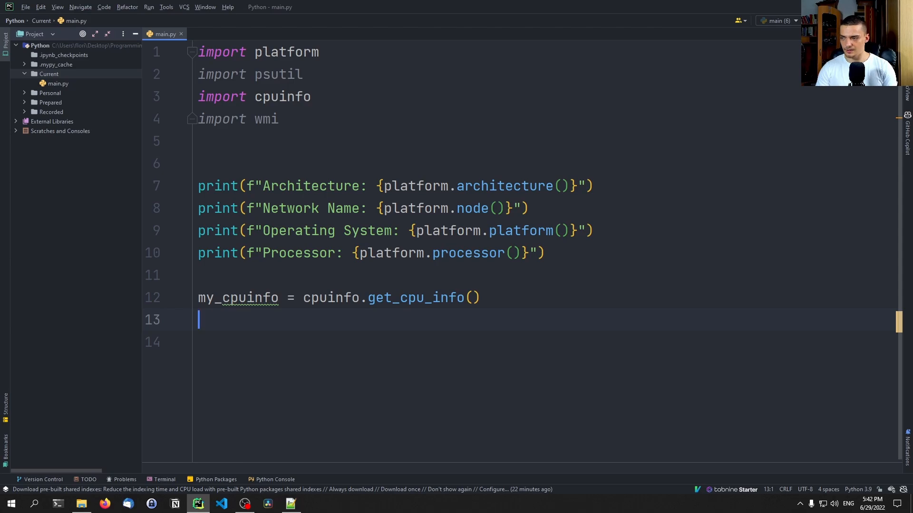
text(print()
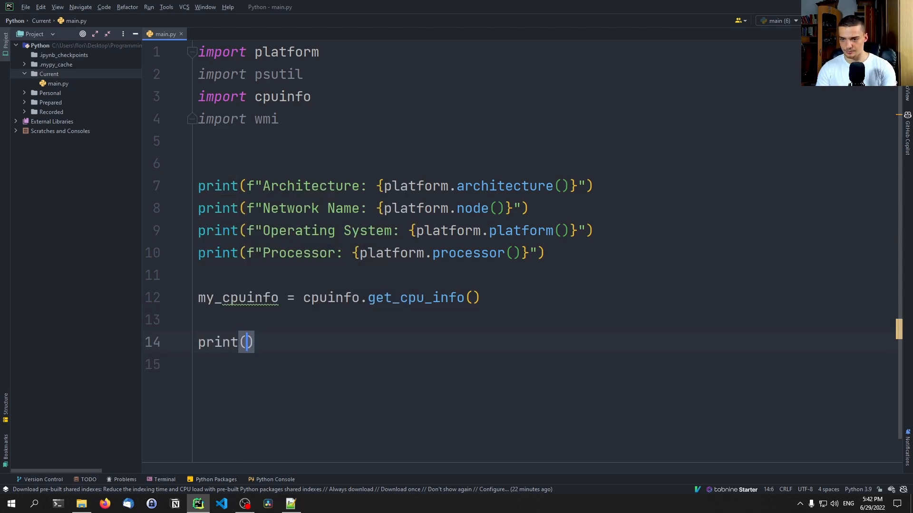
text("FULL")
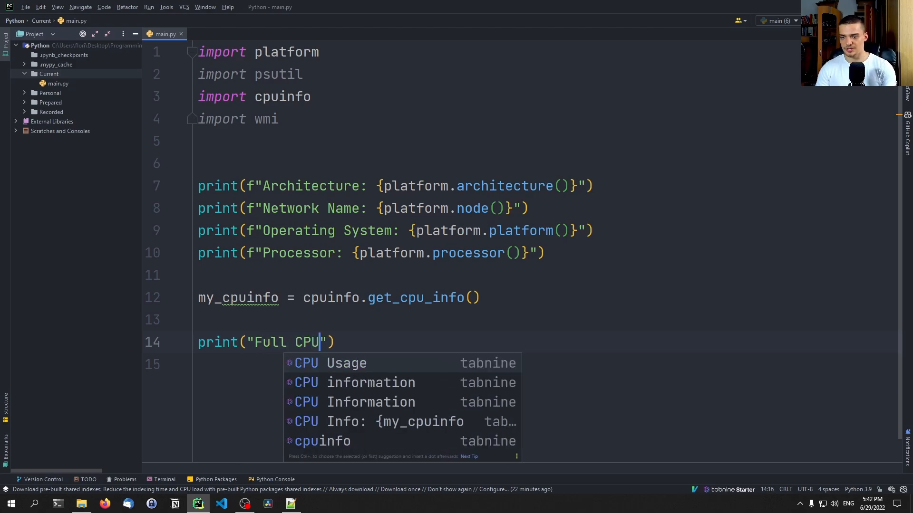
text(Name:)
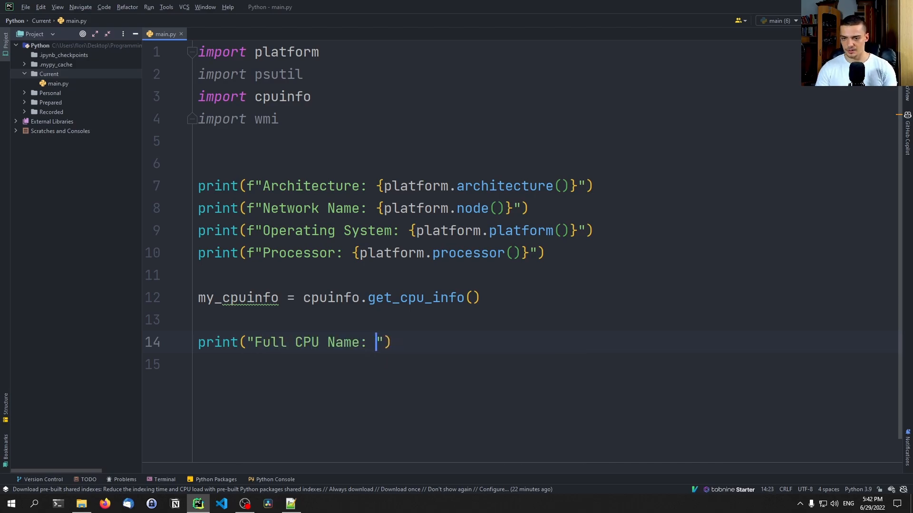
text({)
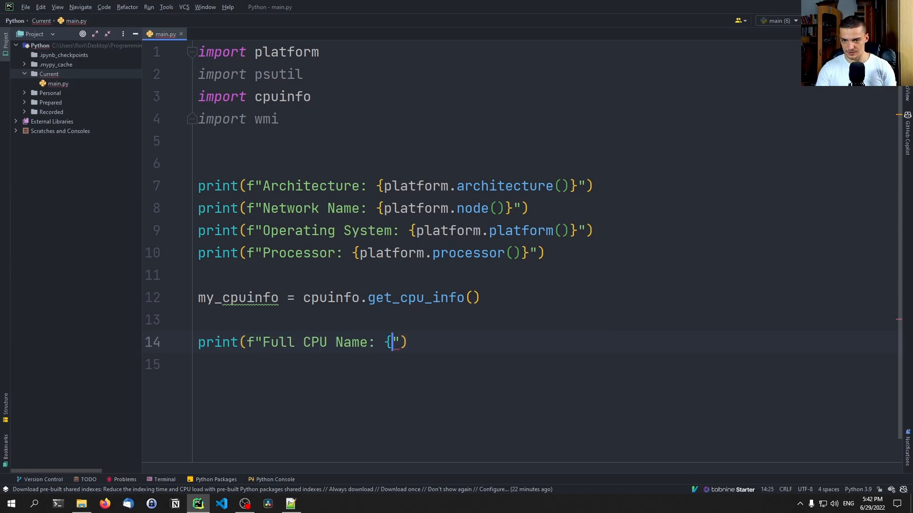
text(my)
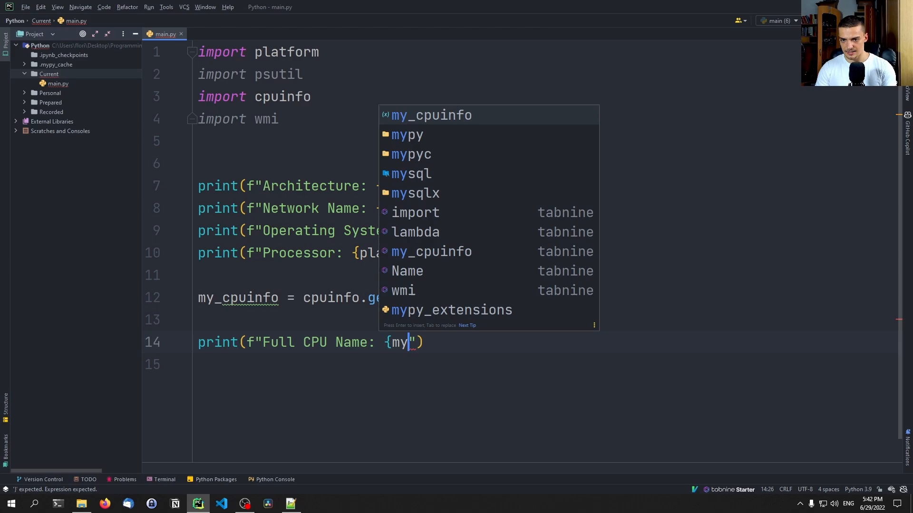
text(_cpuinfo.)
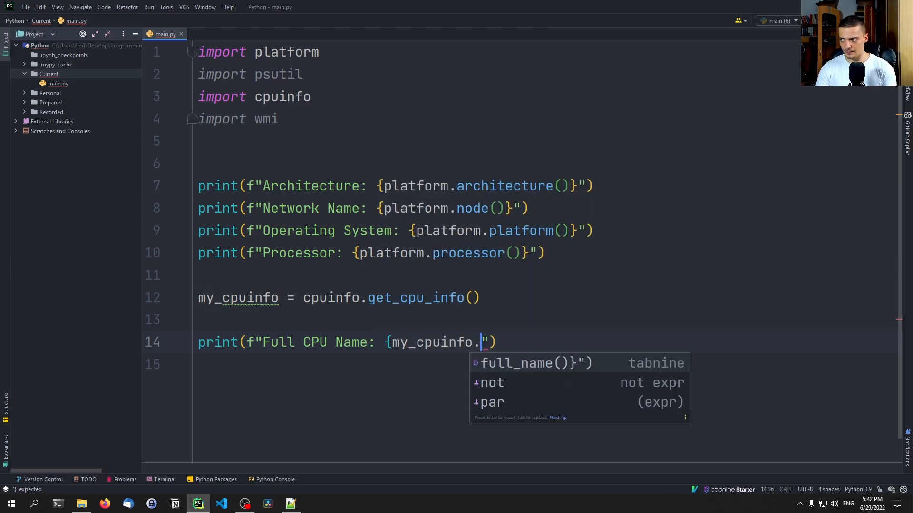
text([])
click(542, 364)
text(p)
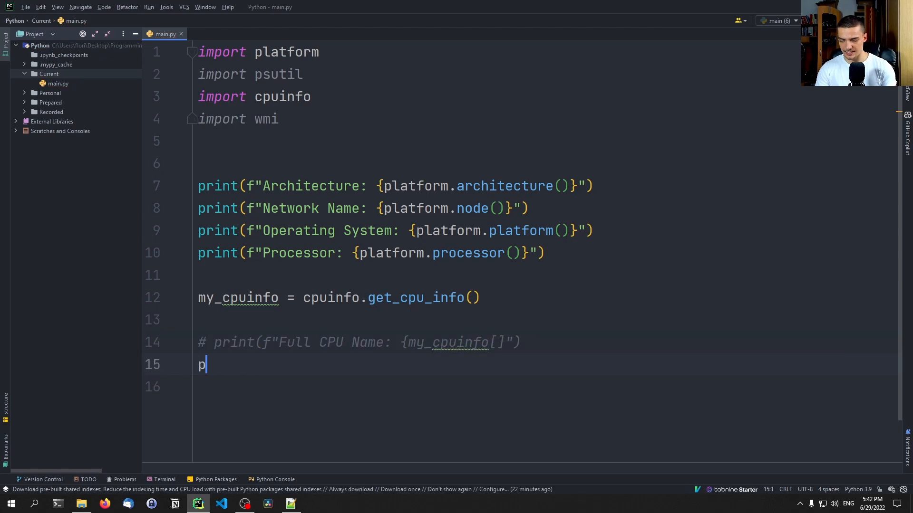
Inspect my_cpuinfo, then index ['brand_raw'] so the run prints AMD Ryzen 7 5800 8-Core Processor.
text(rint(my_cpuinfo))
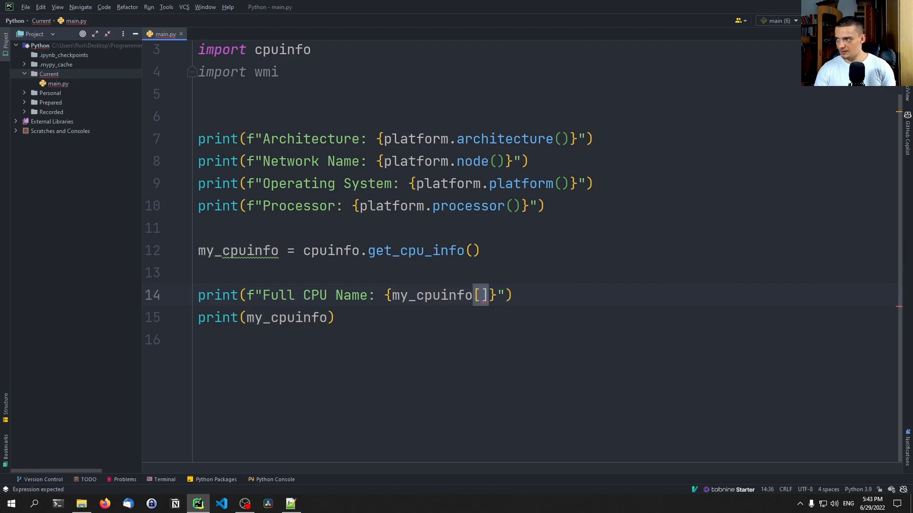
text(')
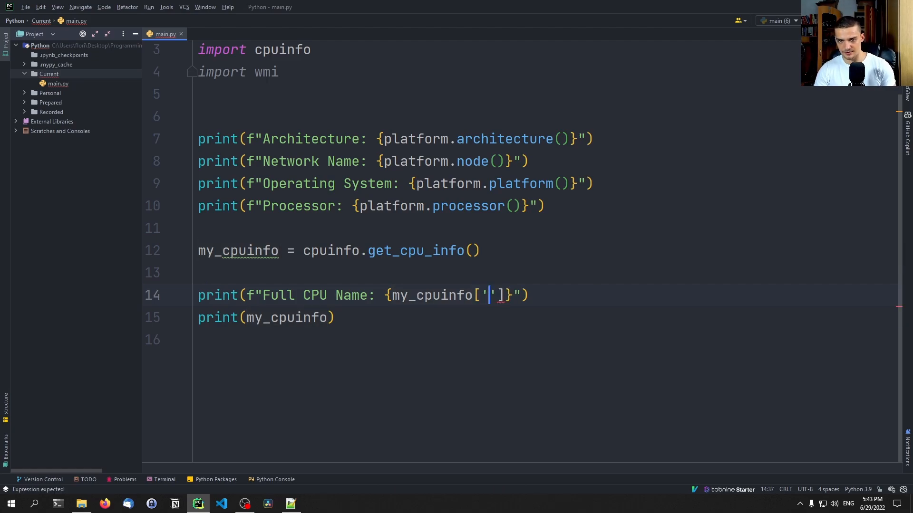
text(brand_raw)
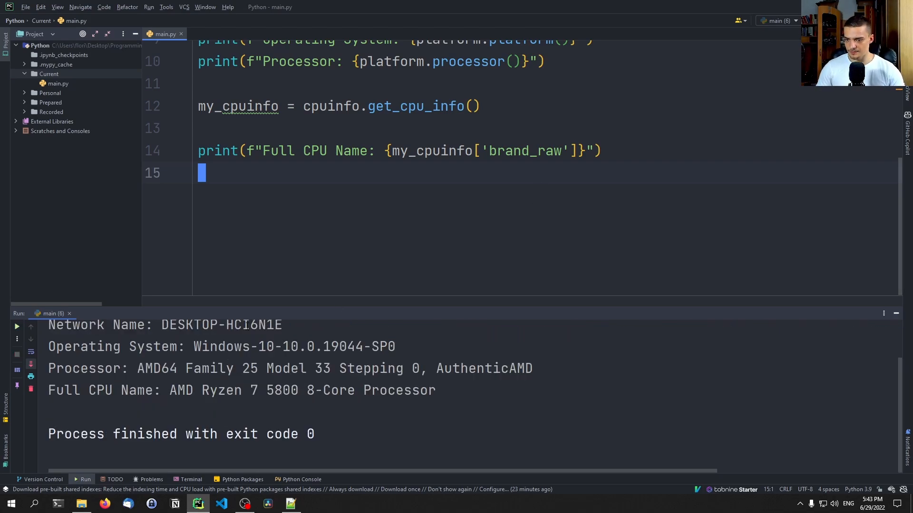
drag(170, 390, 275, 390)
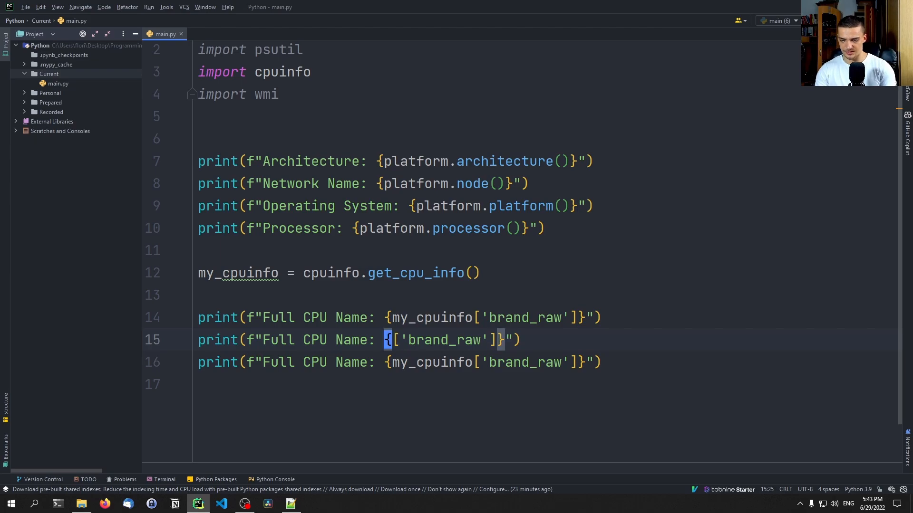
Set the duplicated prints to hz_actual_friendly and hz_advertised_friendly, showing 3.4010 GHz and 3.3940 GHz.
text(my_cpuinfo)
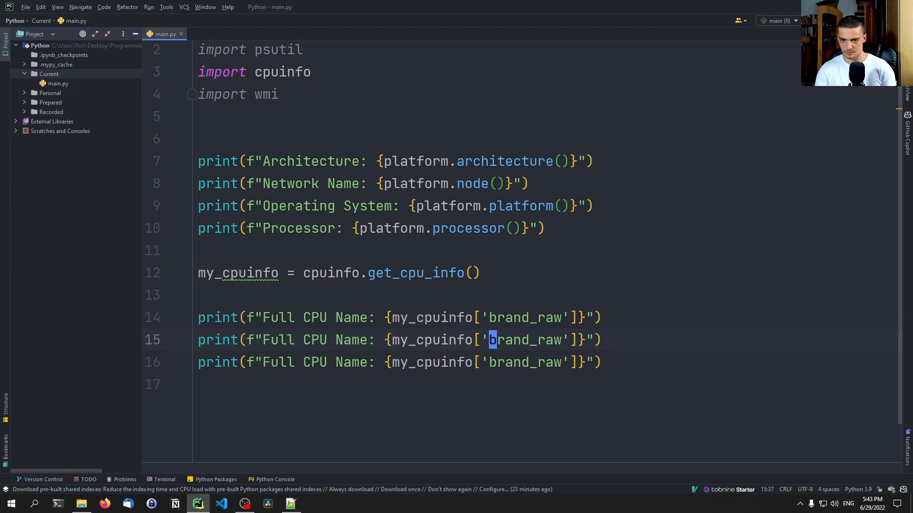
text(hz_)
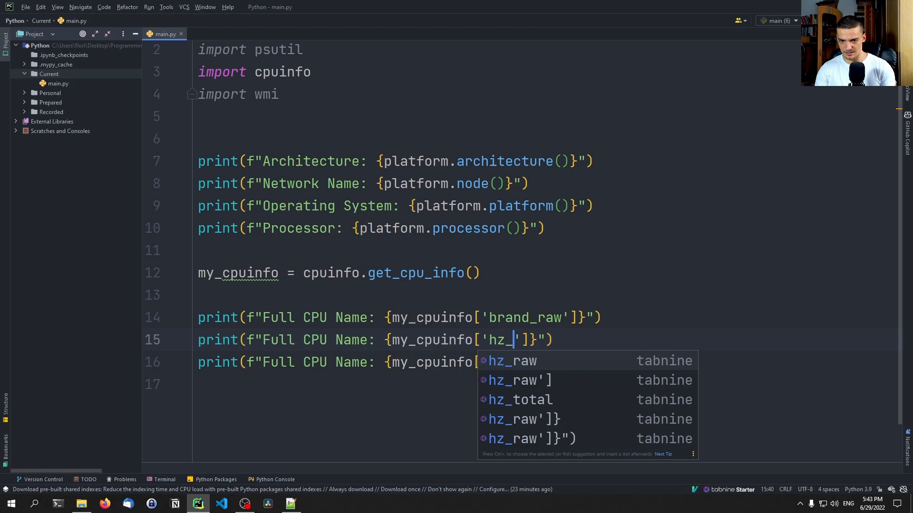
text(actual_friendly)
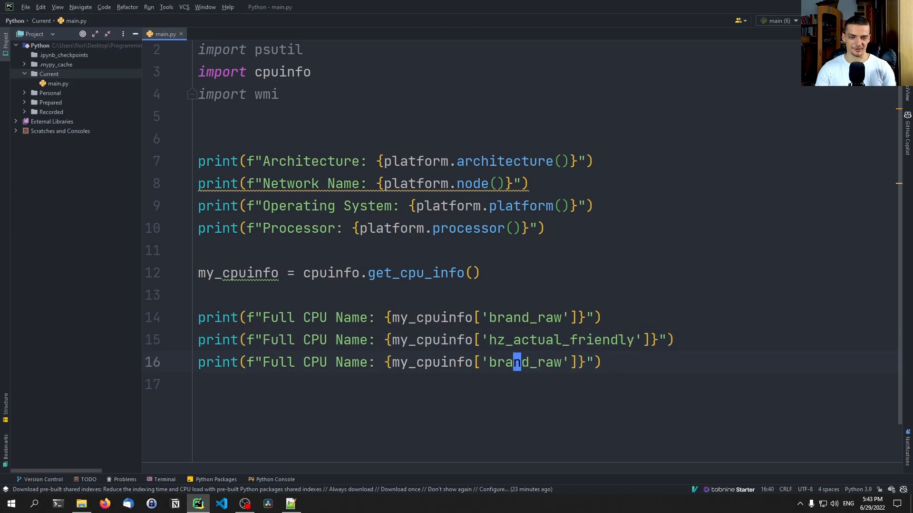
text(hz_)
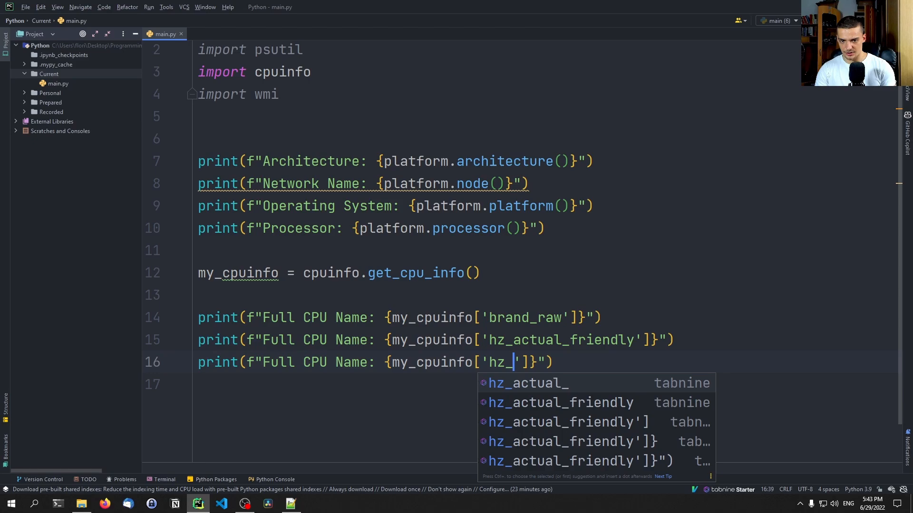
text(advers)
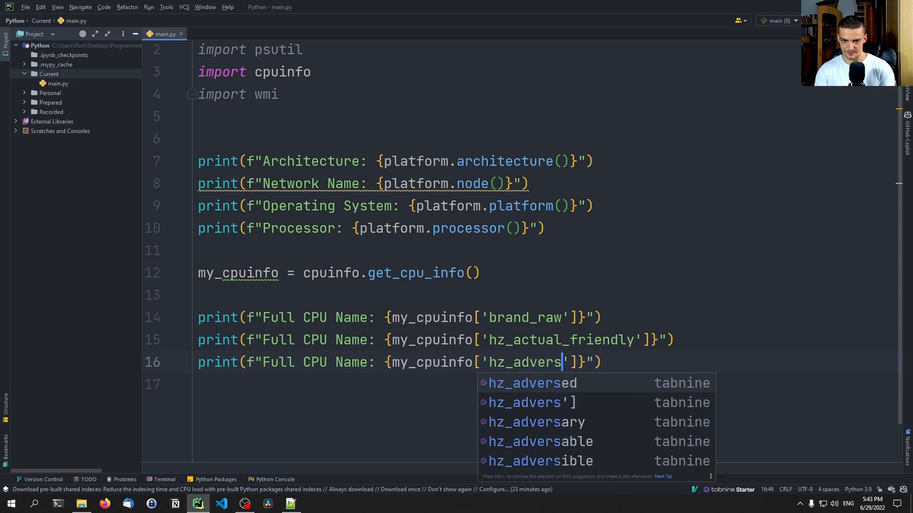
text(tised_friendly)
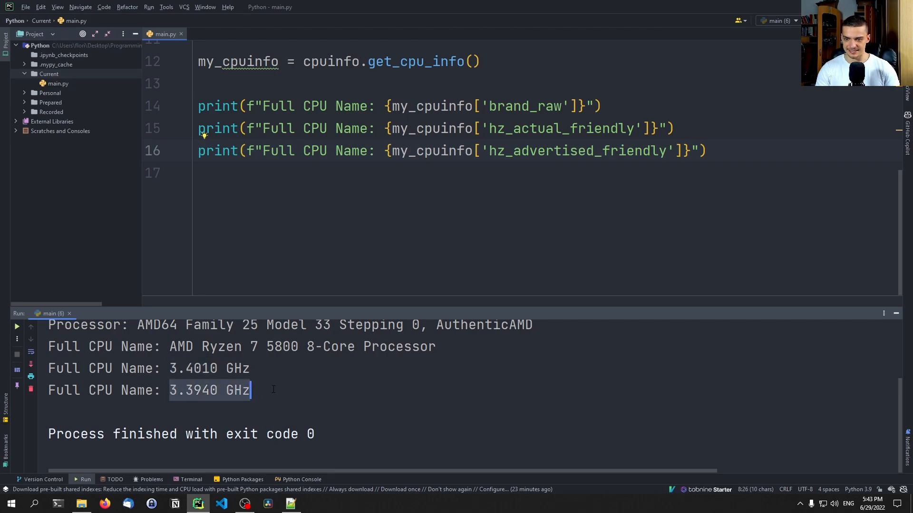
mouse_move(195, 384)
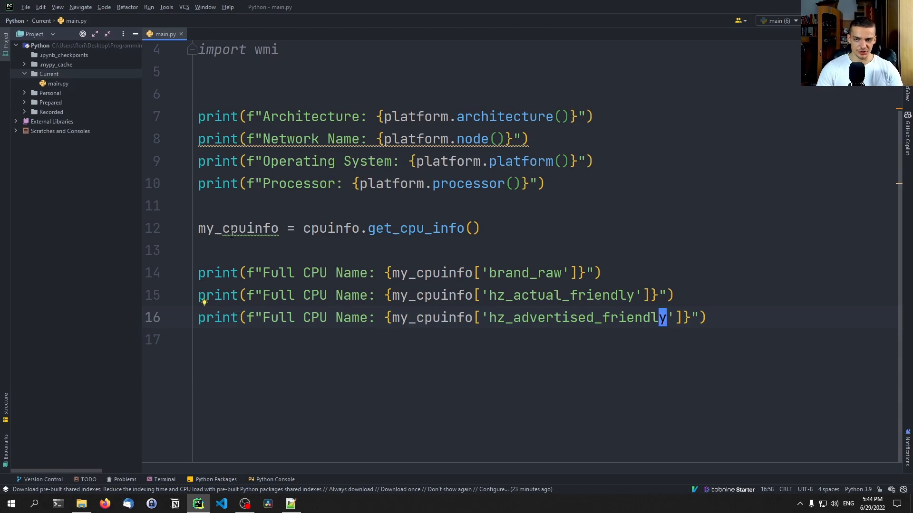
text(print(my_cpuinfo)
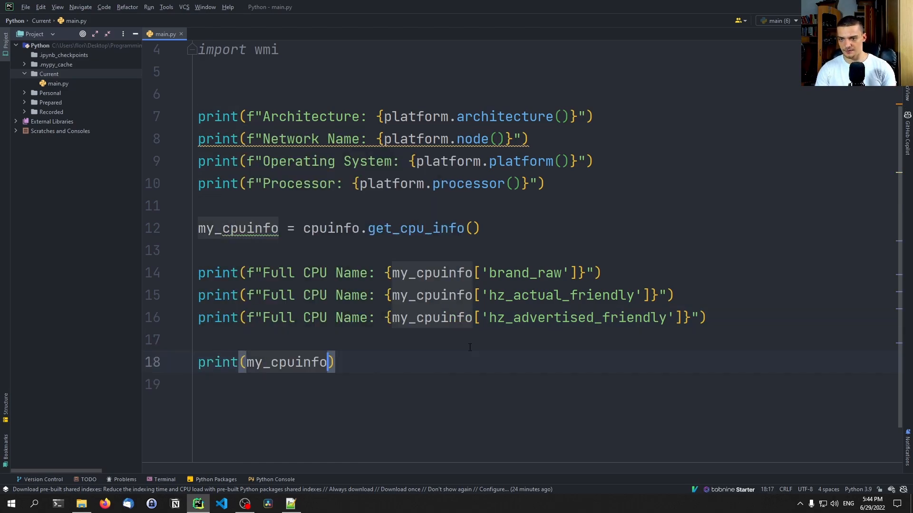
text(.keys())
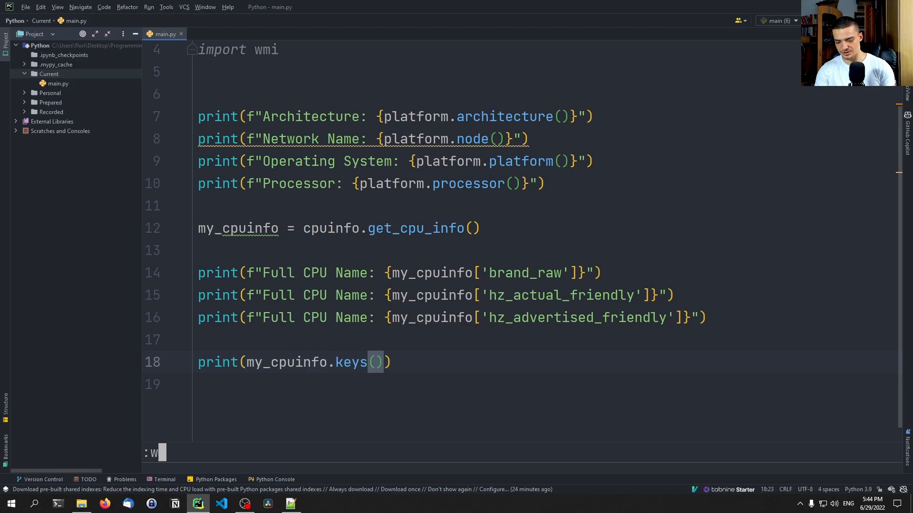
key(shift+f10)
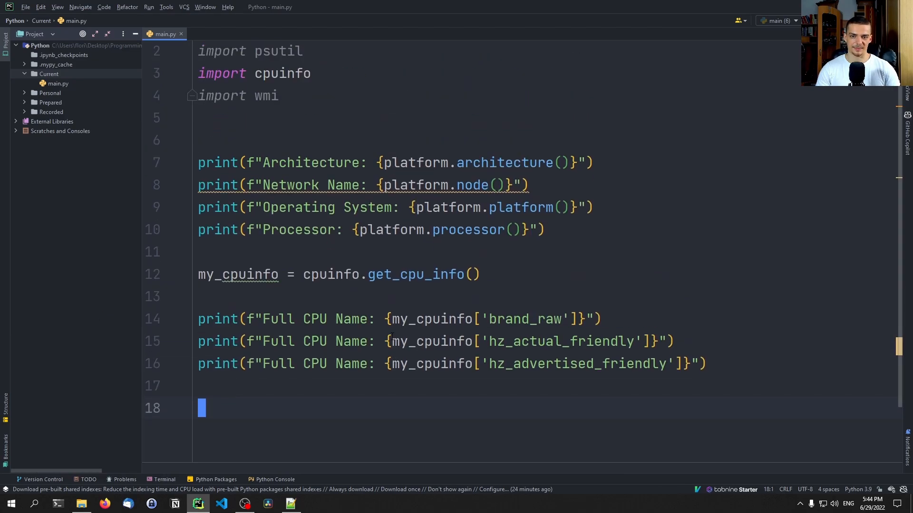
Print psutil.virtual_memory().total / 1024 / 1024 / 1024, which outputs 15.866653442382812.
text(print(psu)
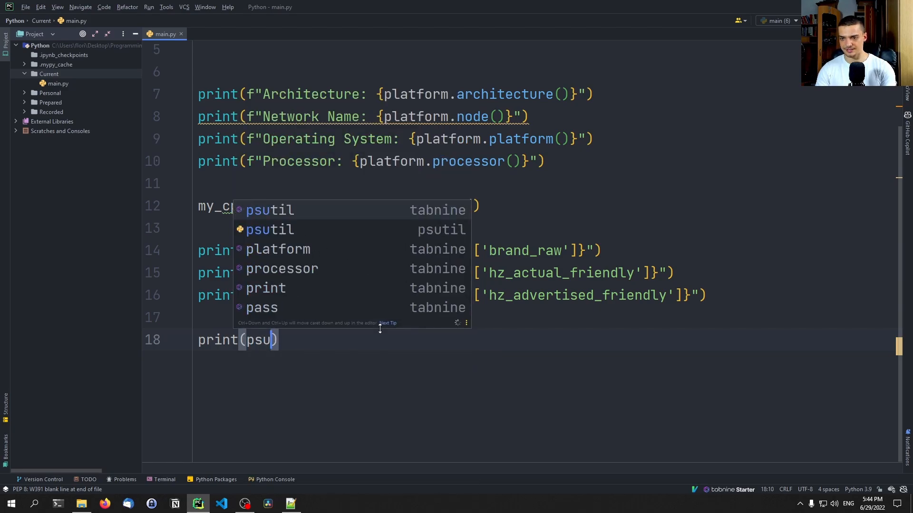
text(til.virtual_memory()
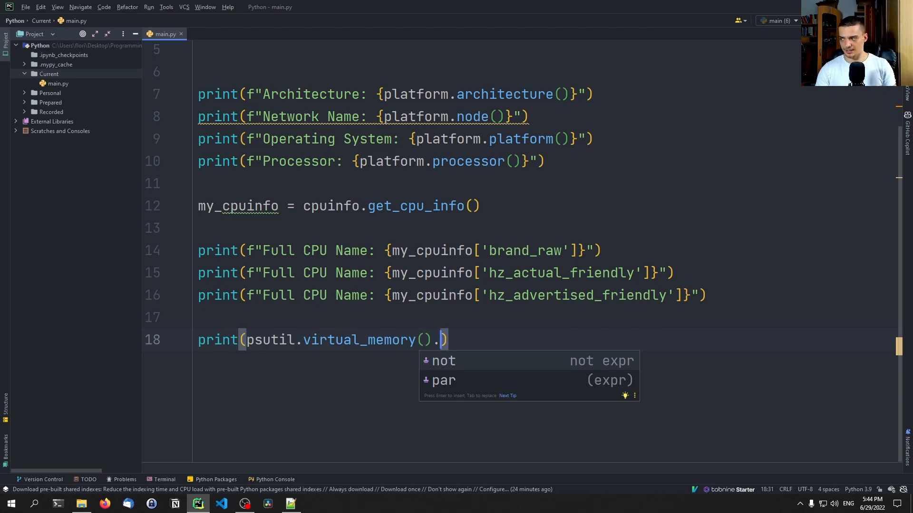
text(total /)
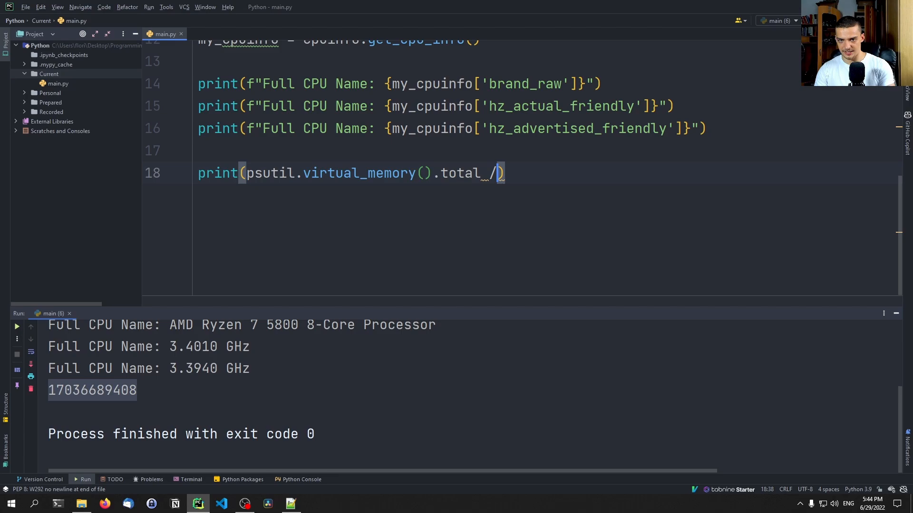
text(1024 /)
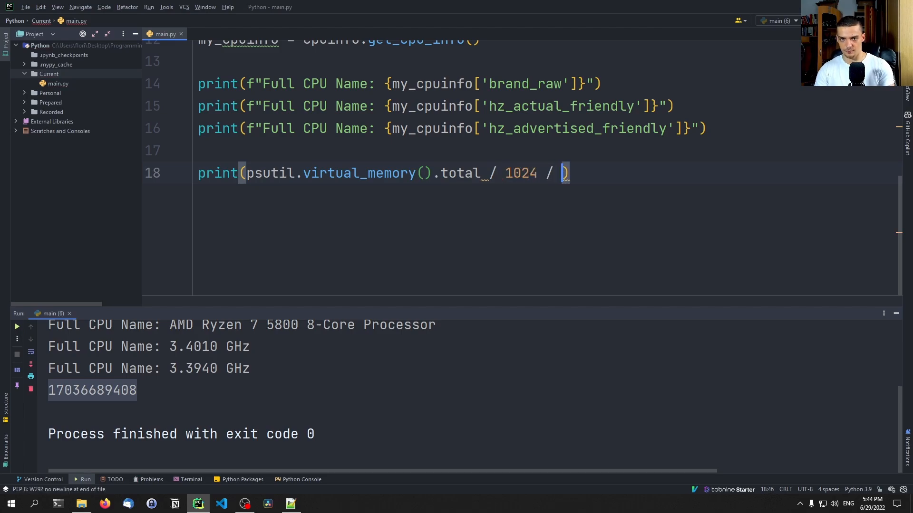
text(1024 &)
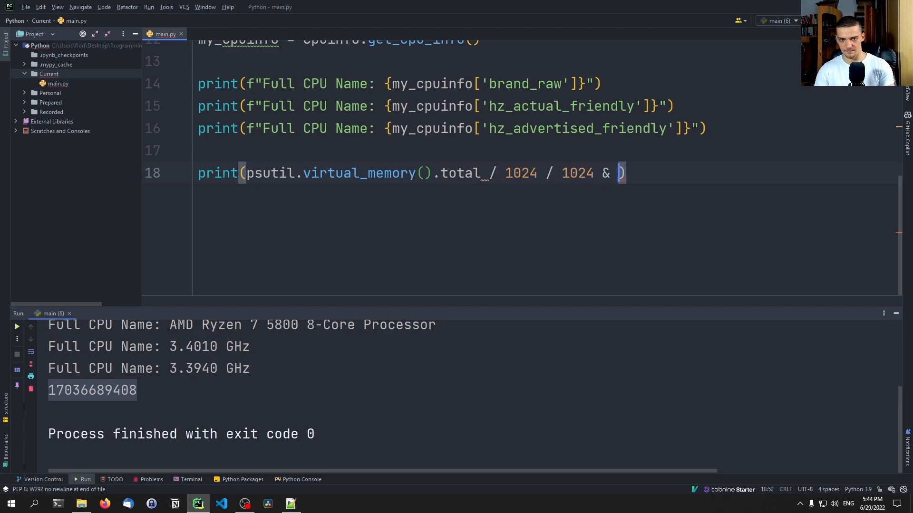
text(/ 1024)
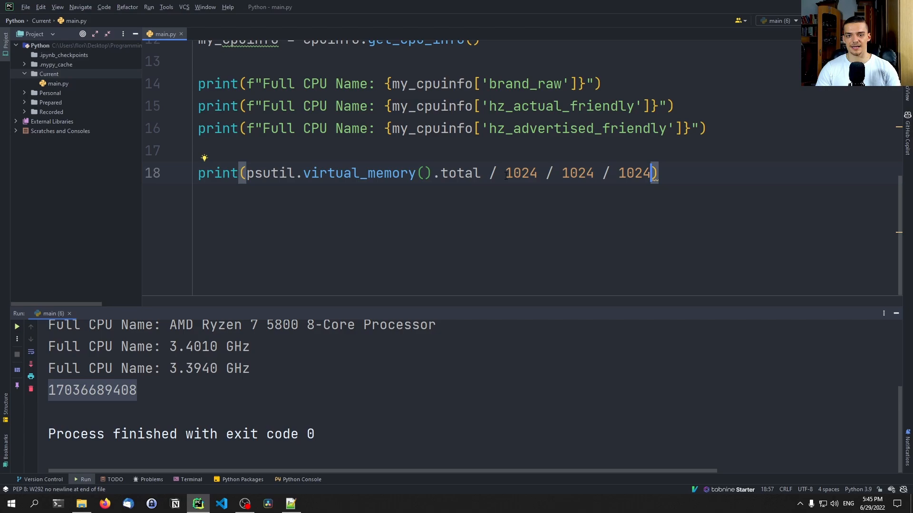
double_click(578, 173)
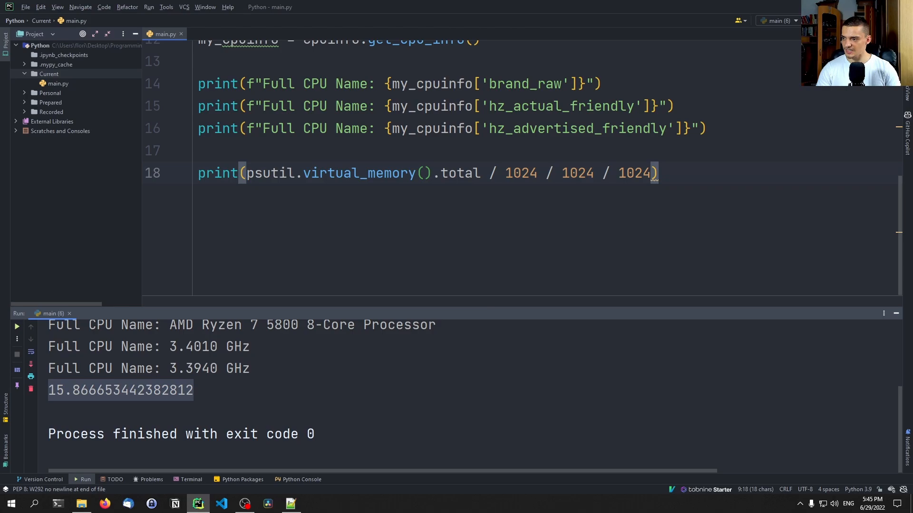
click(250, 173)
text(f)
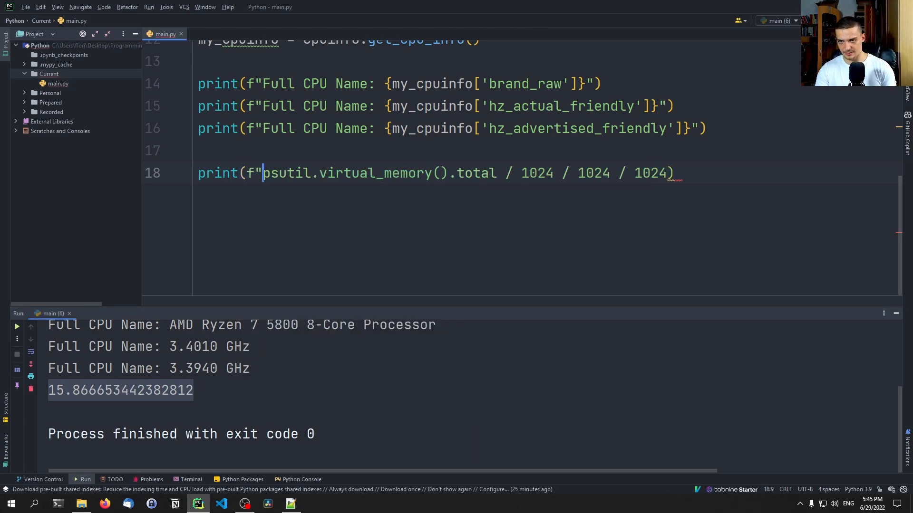
Wrap the memory value in f"Total RAM: {…:.2f} GB" so the run shows Total RAM: 15.87 GB.
text(")
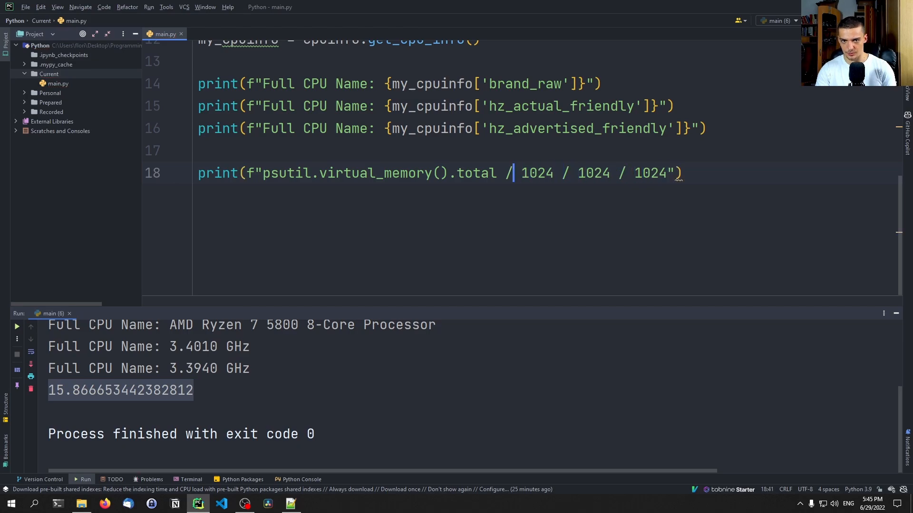
text(Total)
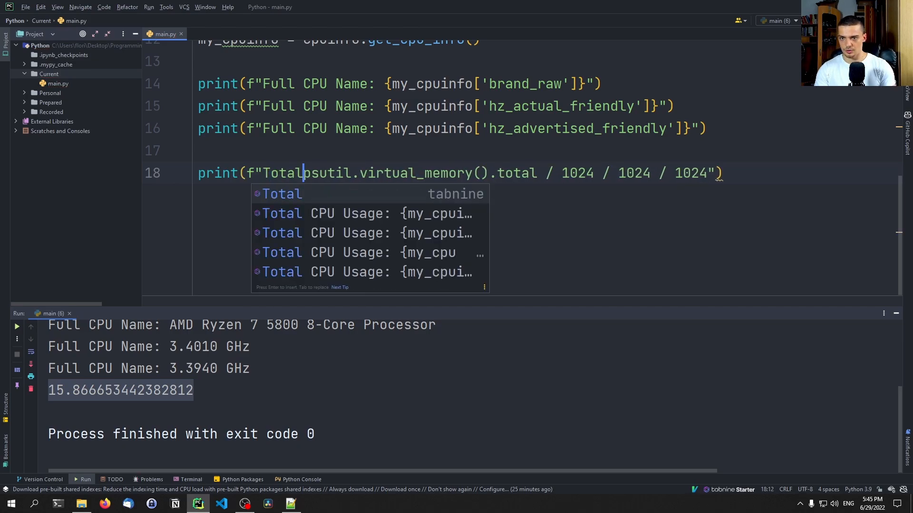
text(RAM: {)
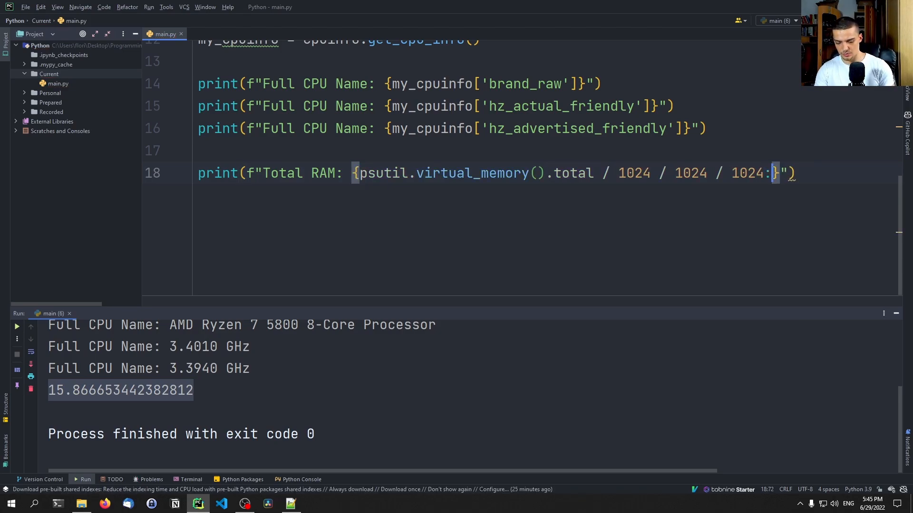
text(.2f)
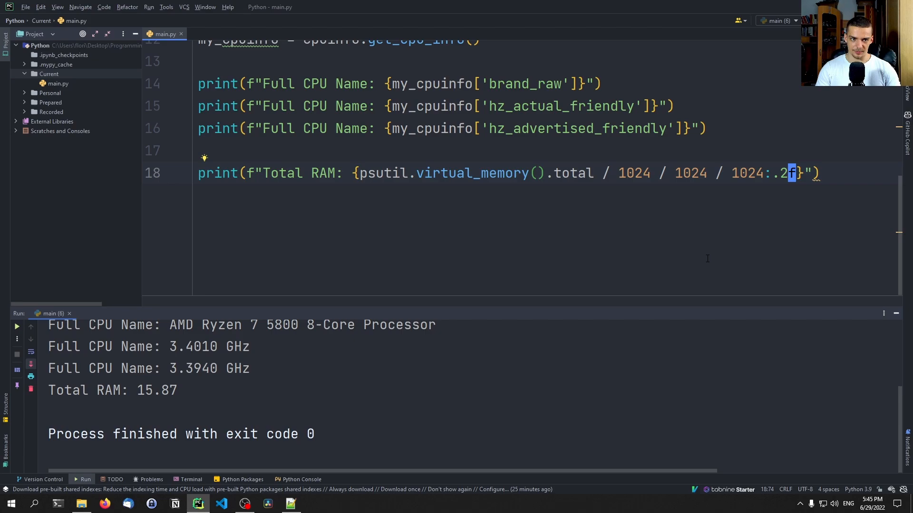
text(G)
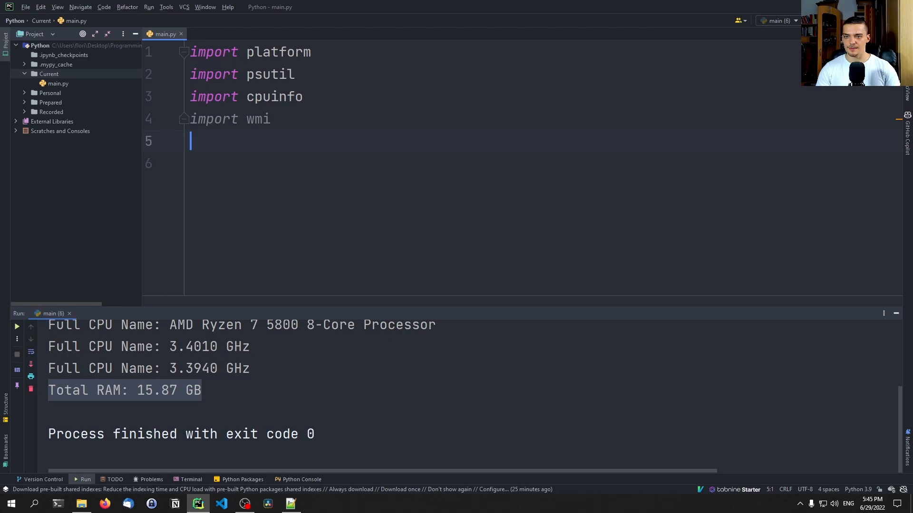
Delete all code below the four import lines, leaving only the imports.
key(enter)
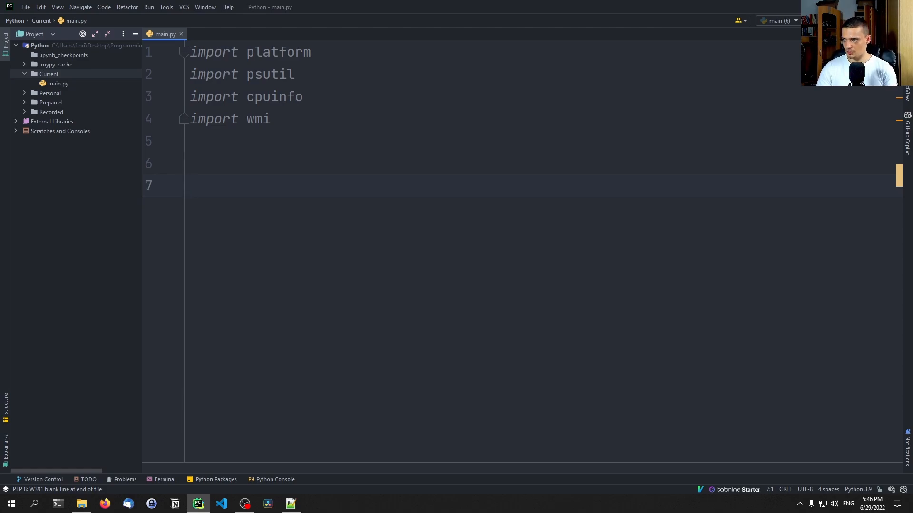
Create the WMI connection with pc = wmi.WMI().
text(pc =)
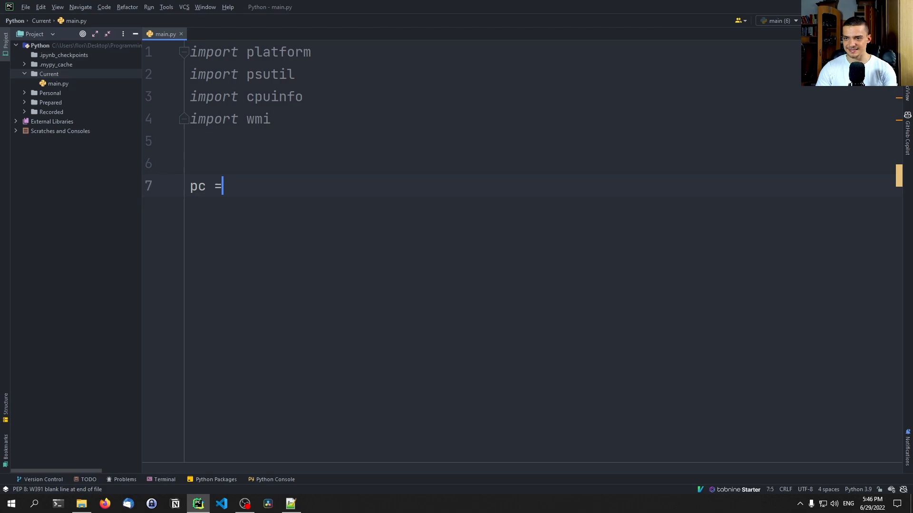
text(wmi.WMI()
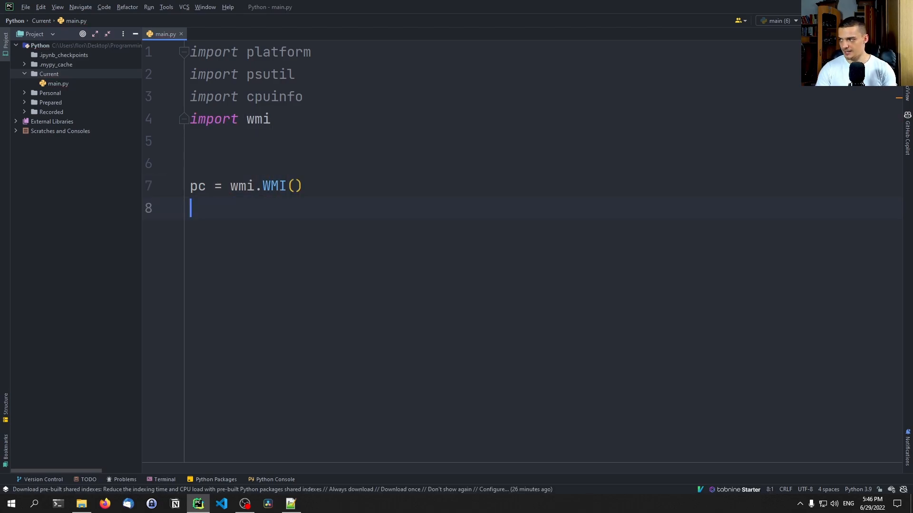
text(i)
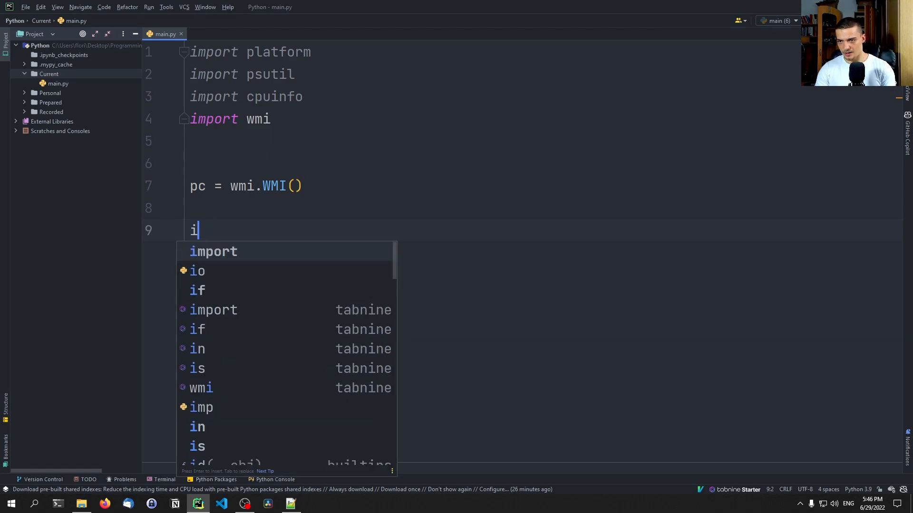
Set os_info to pc.Win32_OperatingSystem()[0] and start a new line below.
text(os_info)
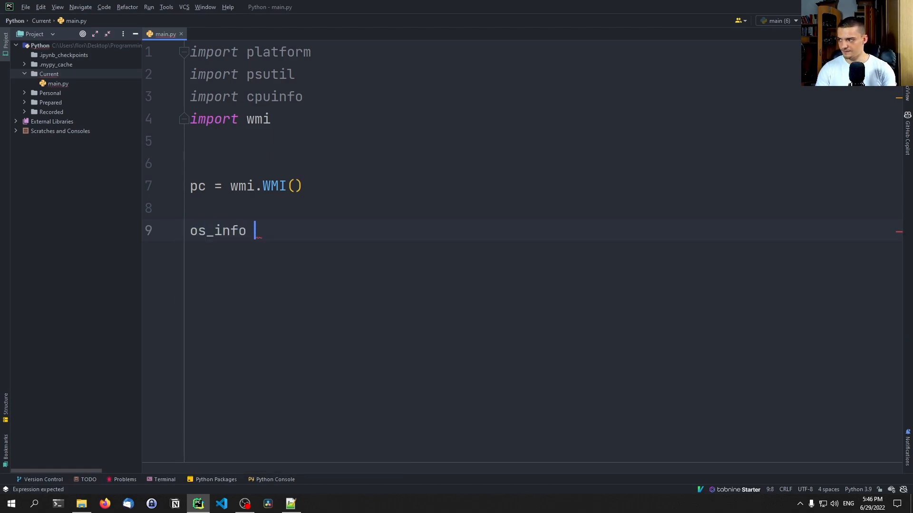
text(= pc.Win)
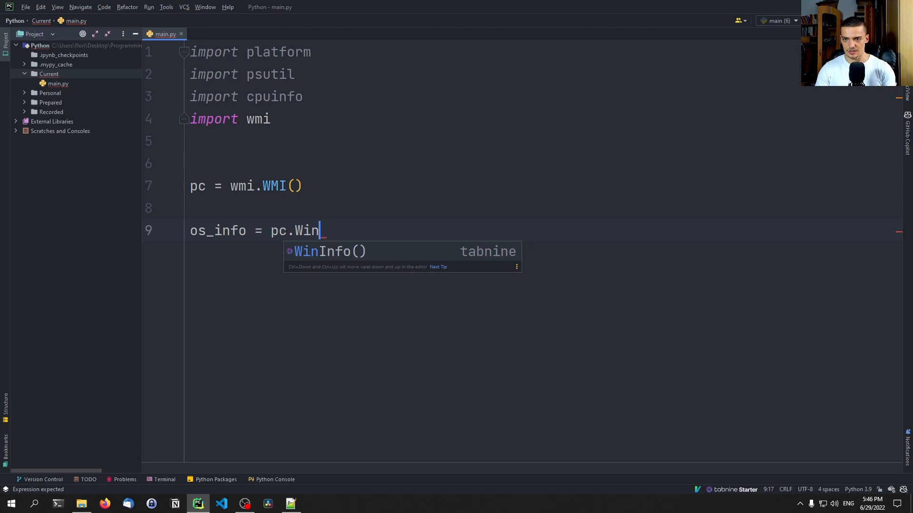
text(32_)
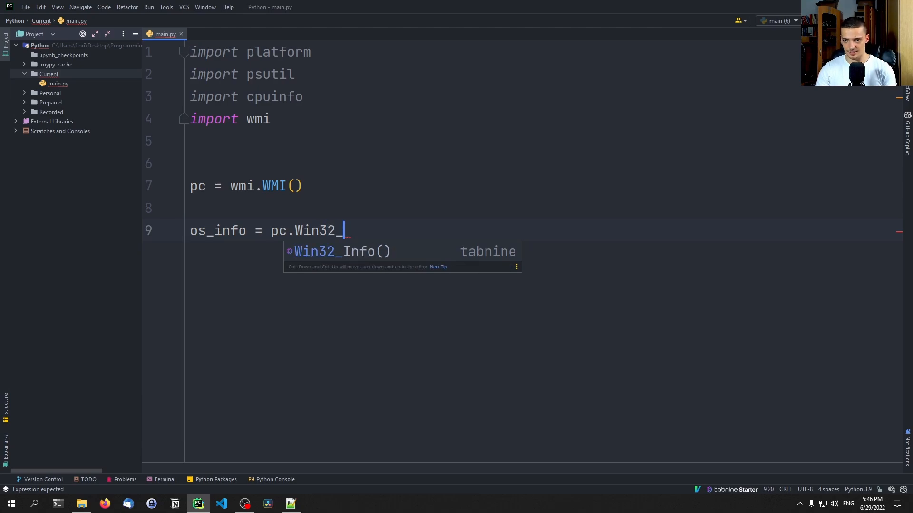
text(Operating)
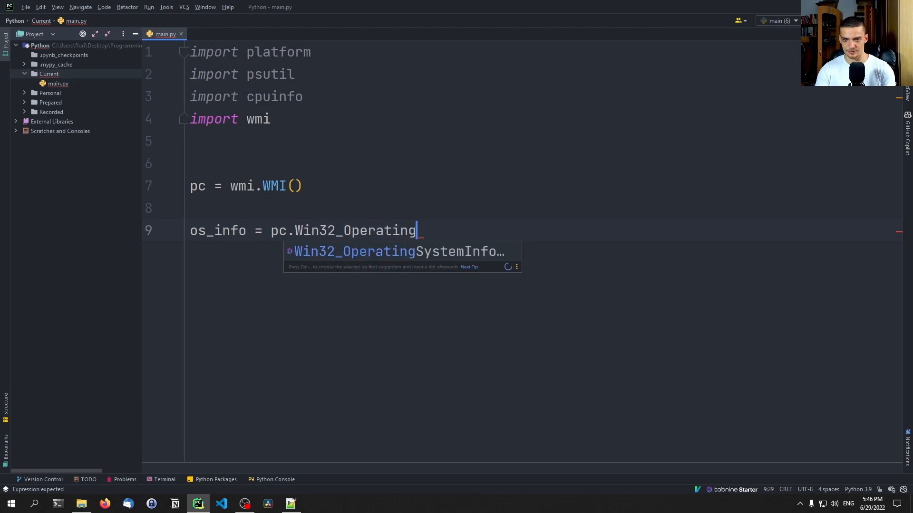
text(System())
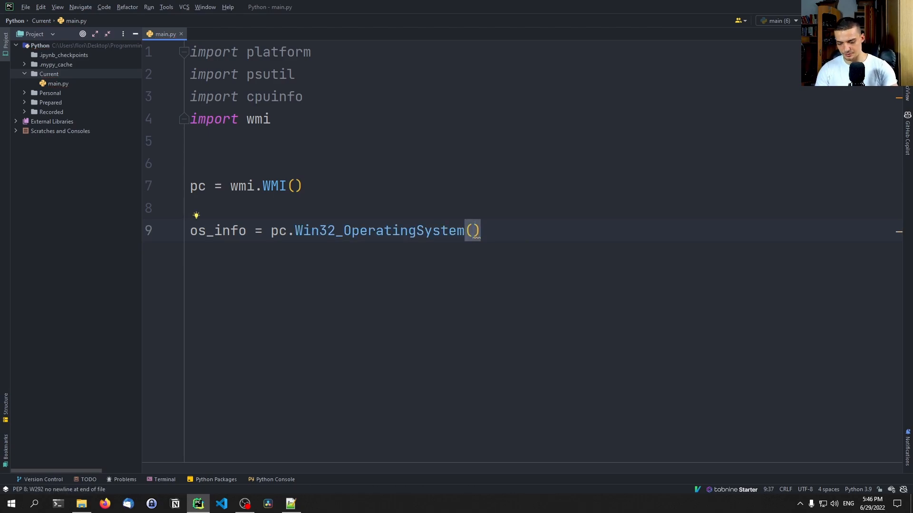
text([0])
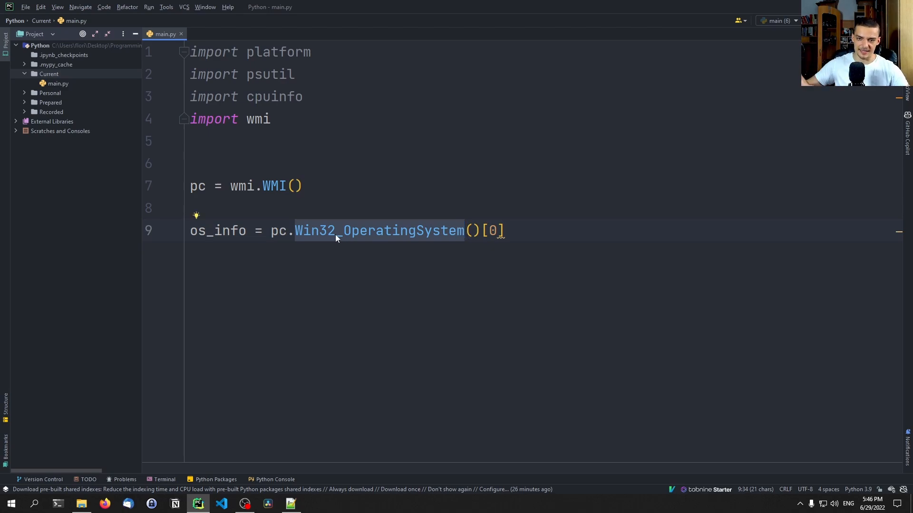
click(376, 230)
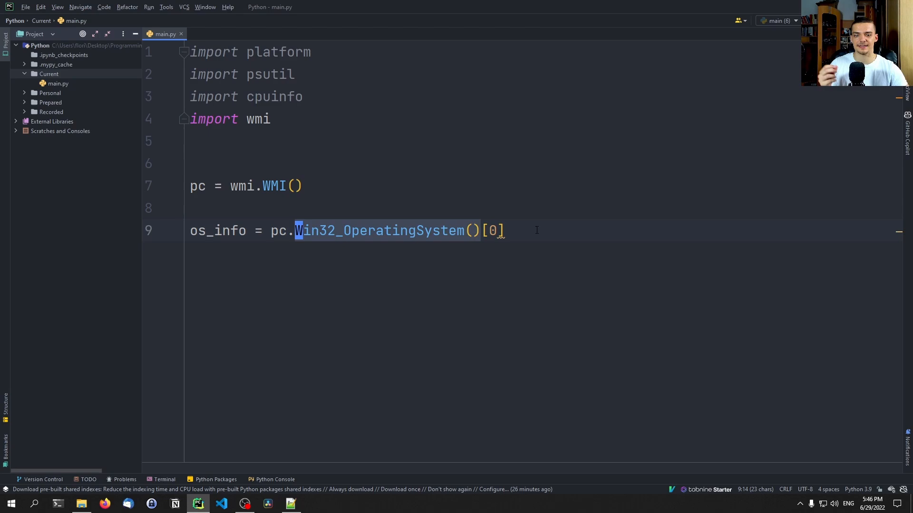
click(509, 231)
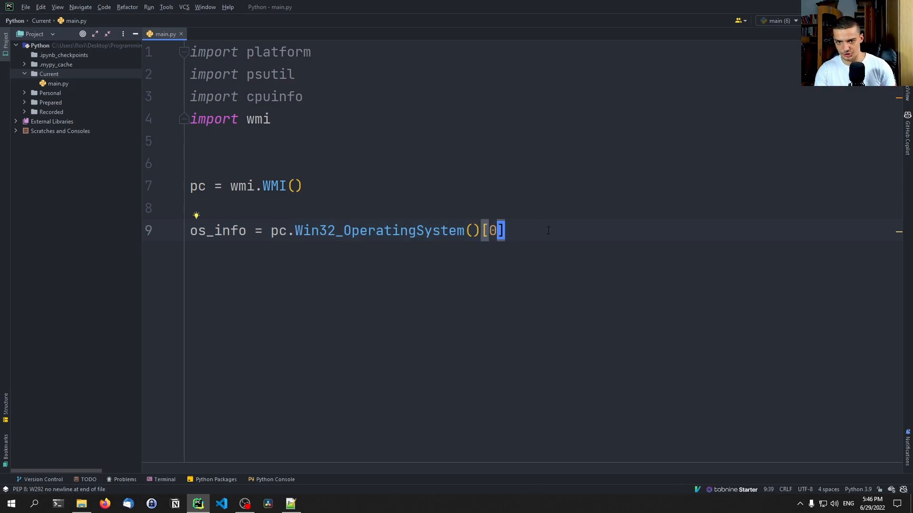
key(enter)
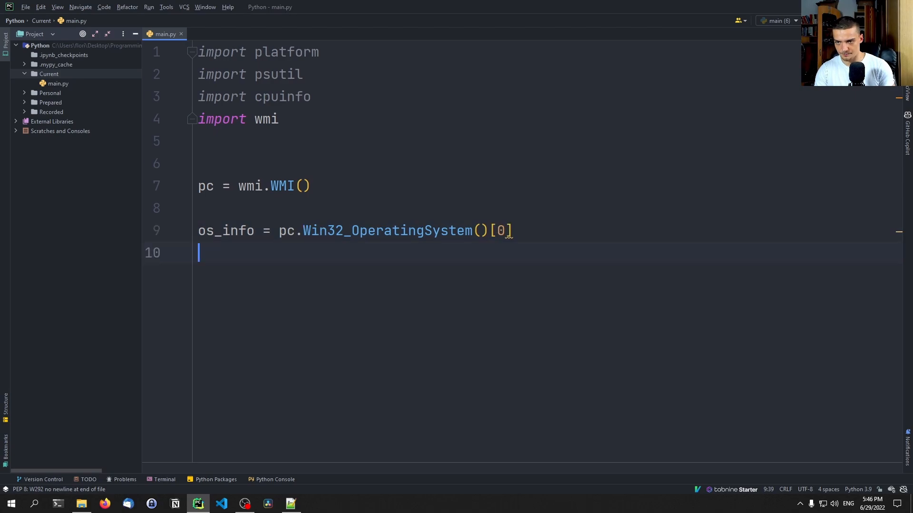
Add print(pc), run, and scroll through the Win32_OperatingSystem output.
text(print(pc))
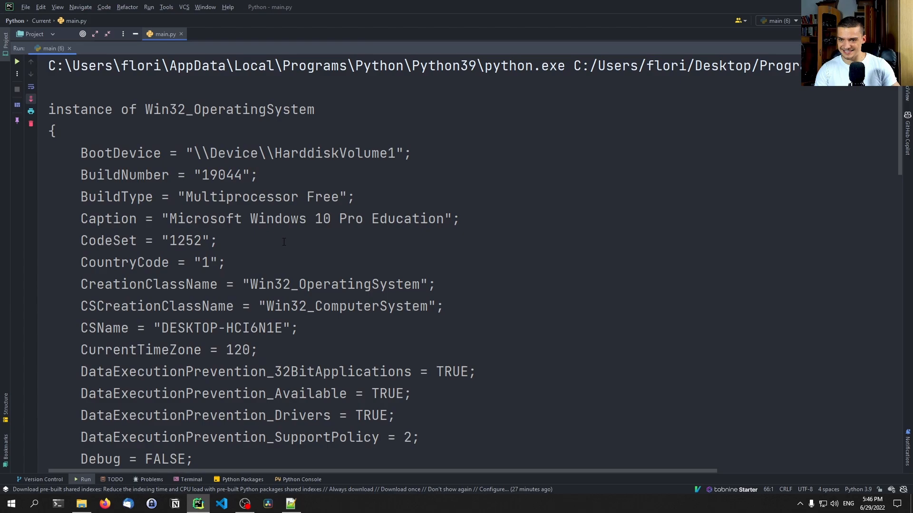
mouse_move(163, 219)
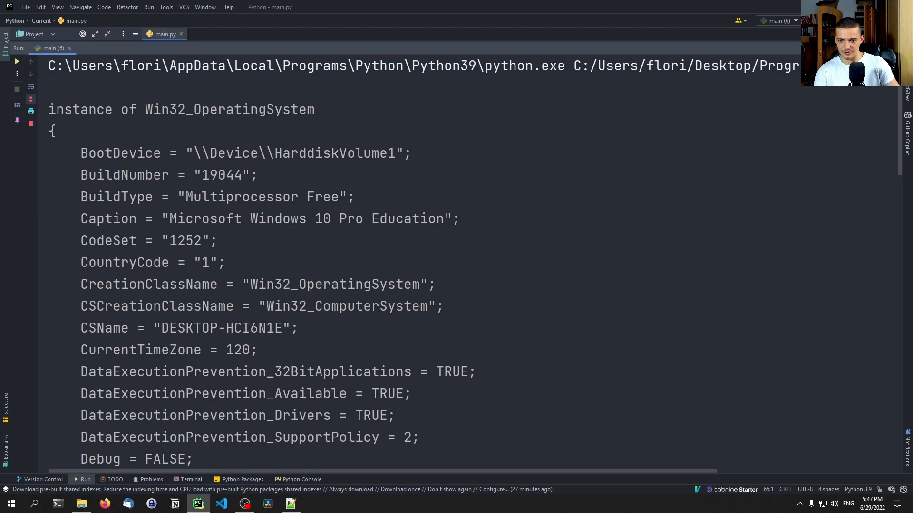
scroll(down, 3)
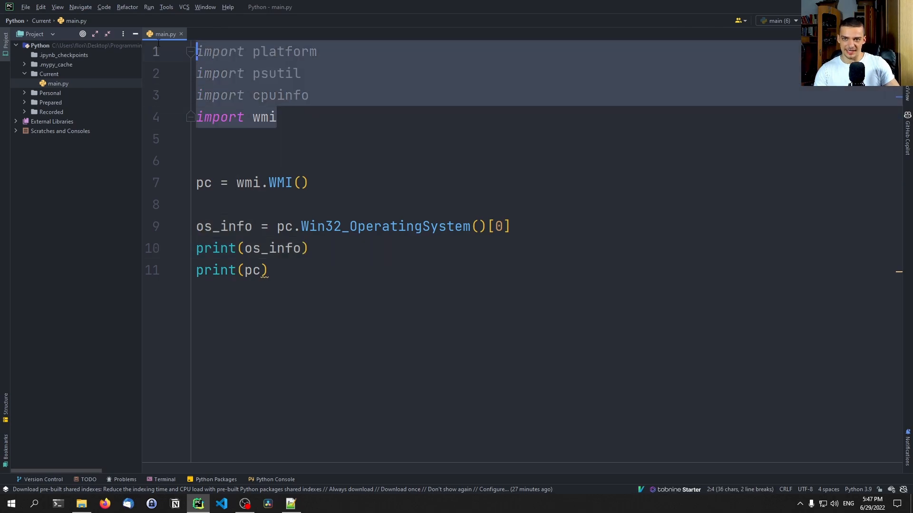
Change the print to pc.Win32_Processor()[0] and scroll the output to the AMD Ryzen name.
click(268, 270)
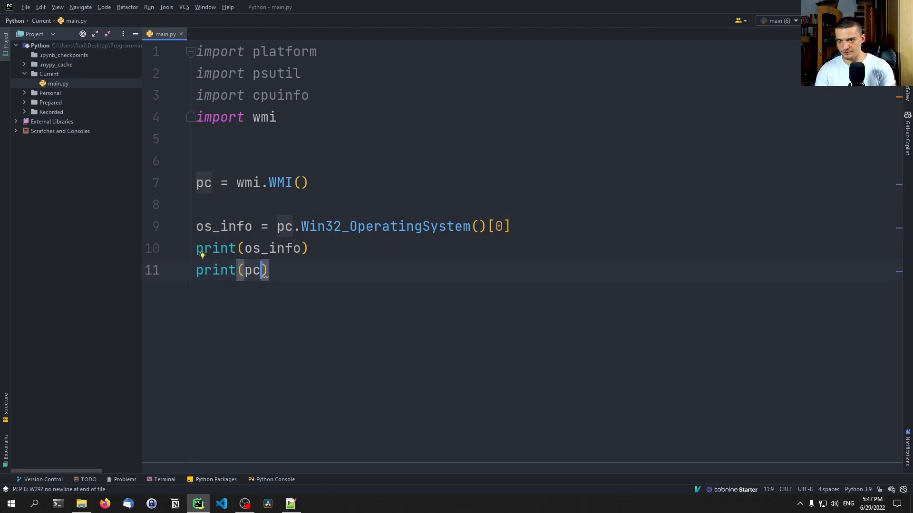
text(.Win)
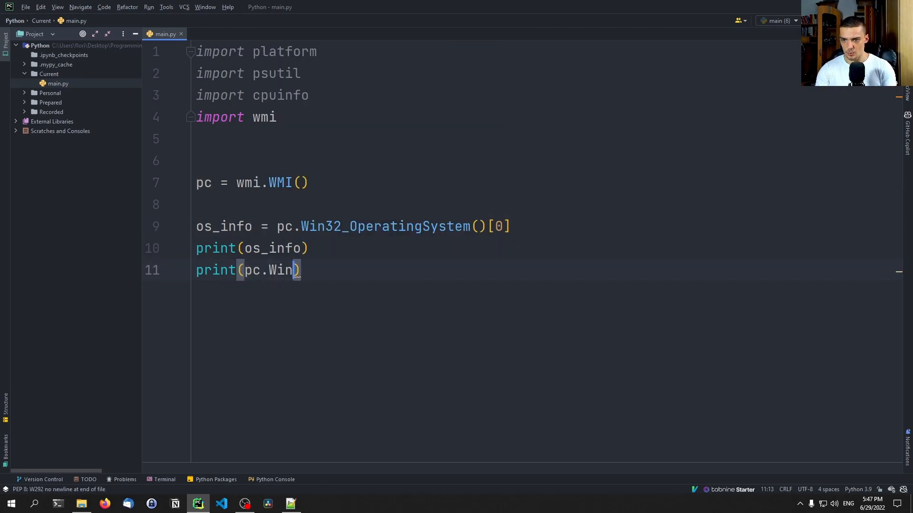
text(32_Processor)
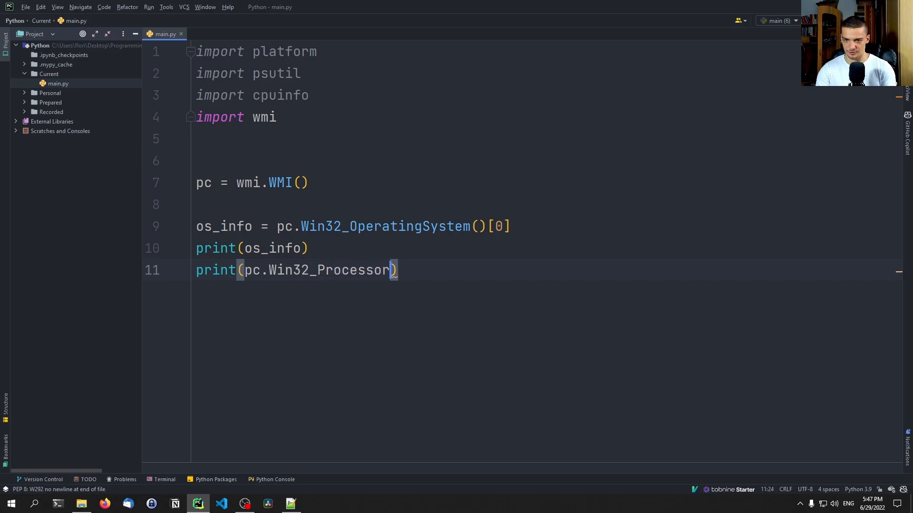
text(()[0])
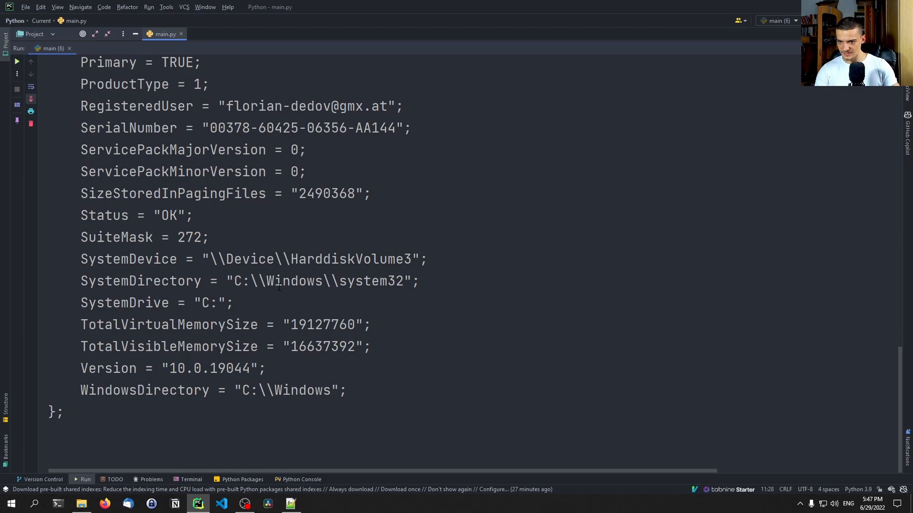
scroll(down, 3)
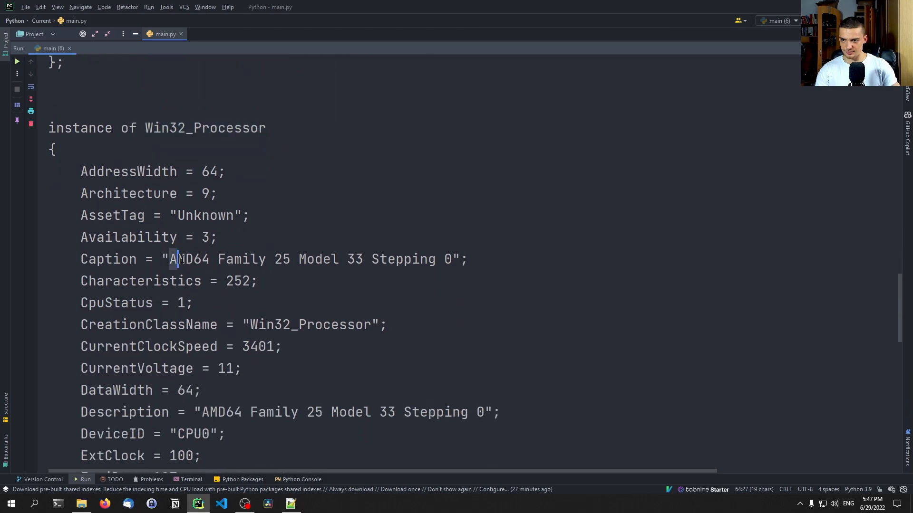
scroll(down, 3)
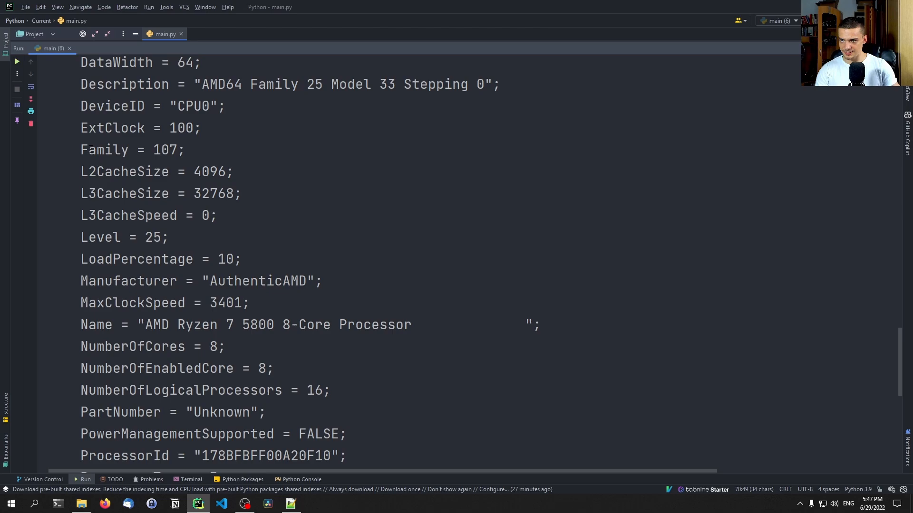
scroll(down, 3)
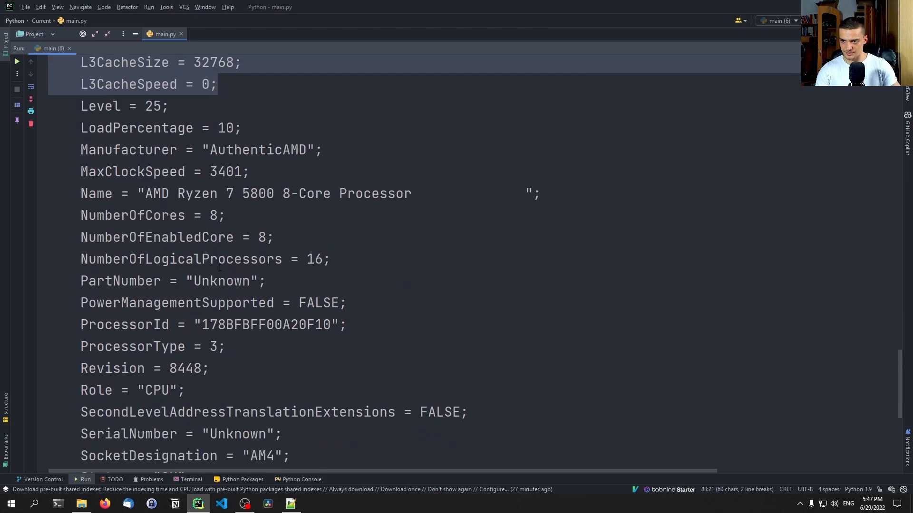
scroll(down, 3)
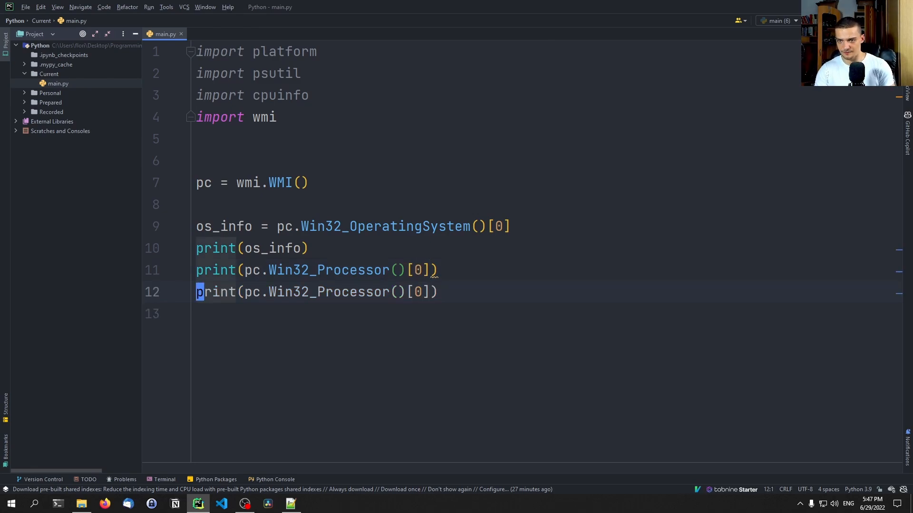
Switch line 12 to Win32_VideoController and select the NVIDIA GeForce RTX 3060 Ti name in the output.
click(326, 291)
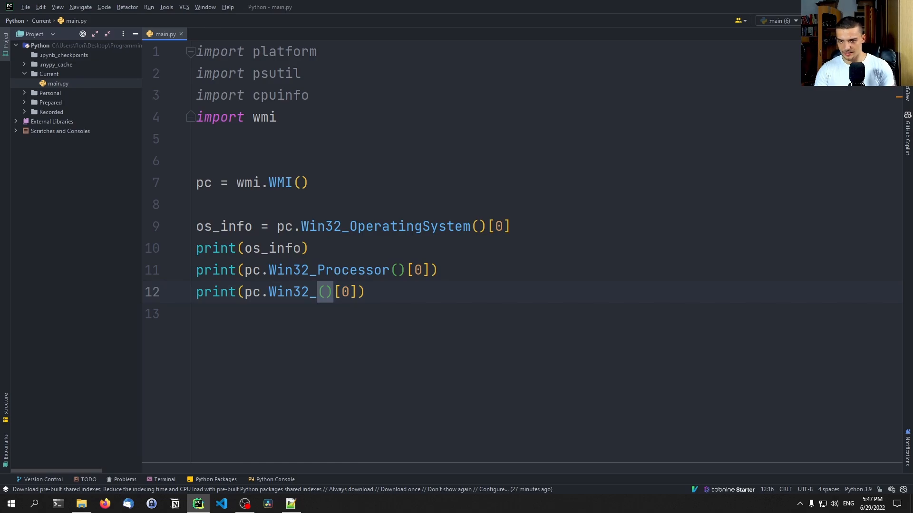
text(gpu)
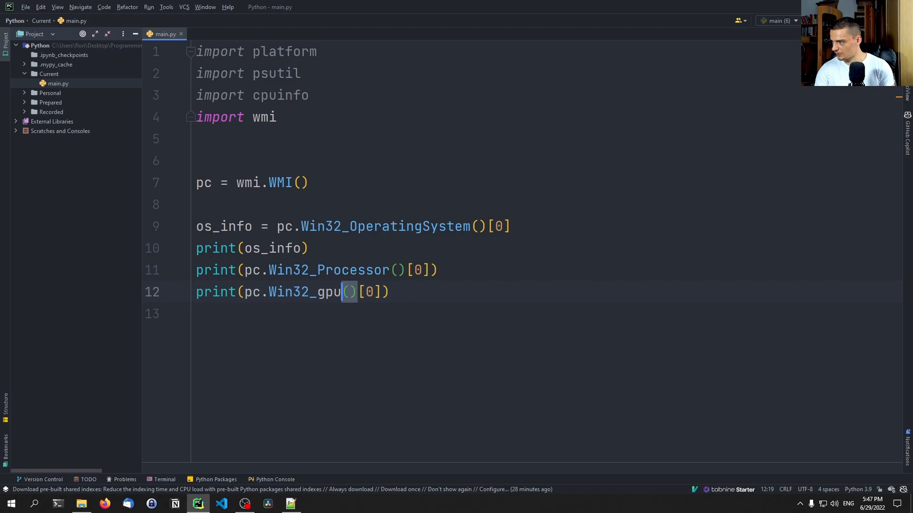
text(Video)
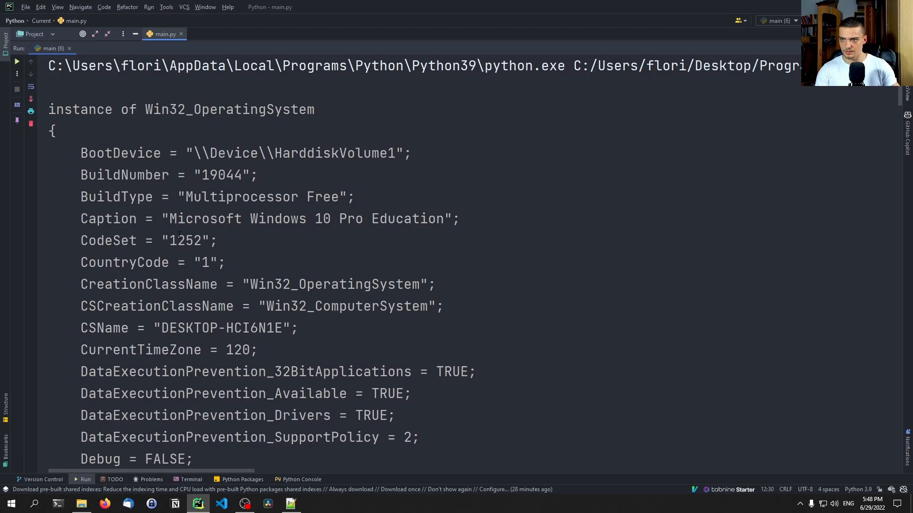
scroll(down, 3)
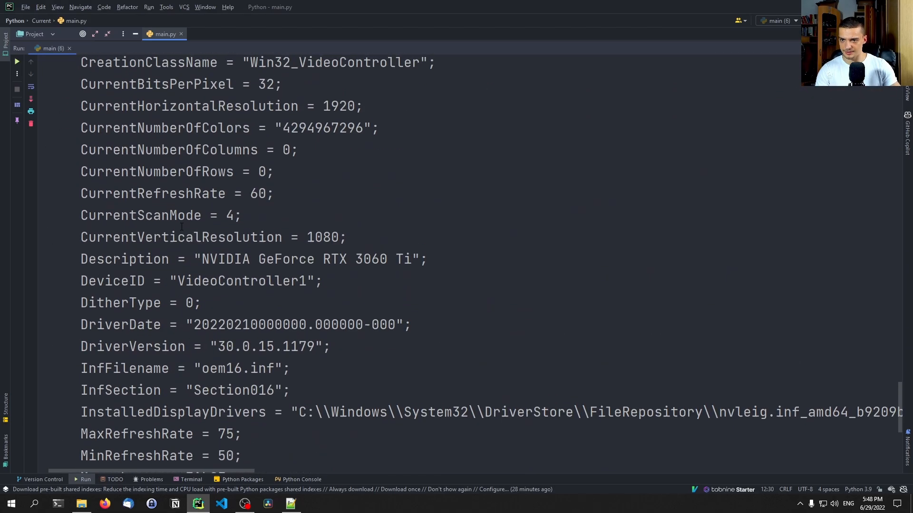
scroll(down, 3)
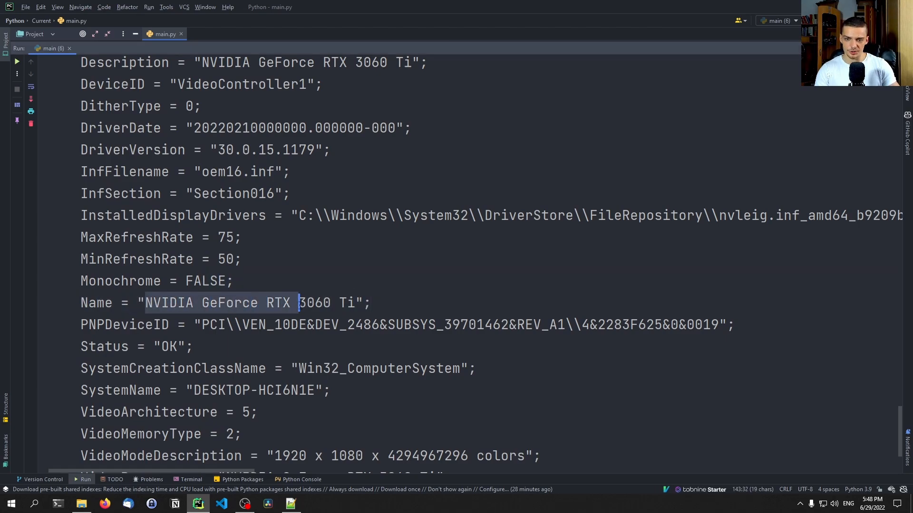
drag(296, 303, 360, 303)
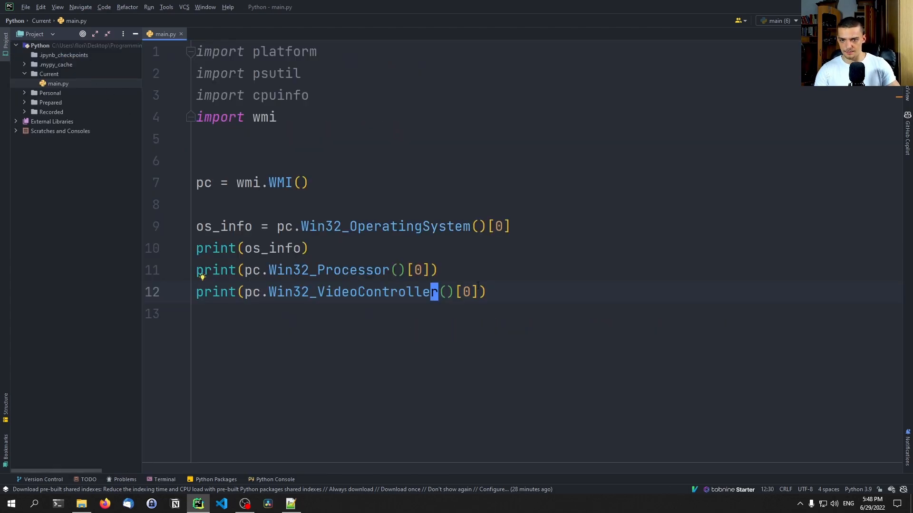
Append .name to both prints and run, showing the Ryzen and RTX 3060 Ti names.
text(.name)
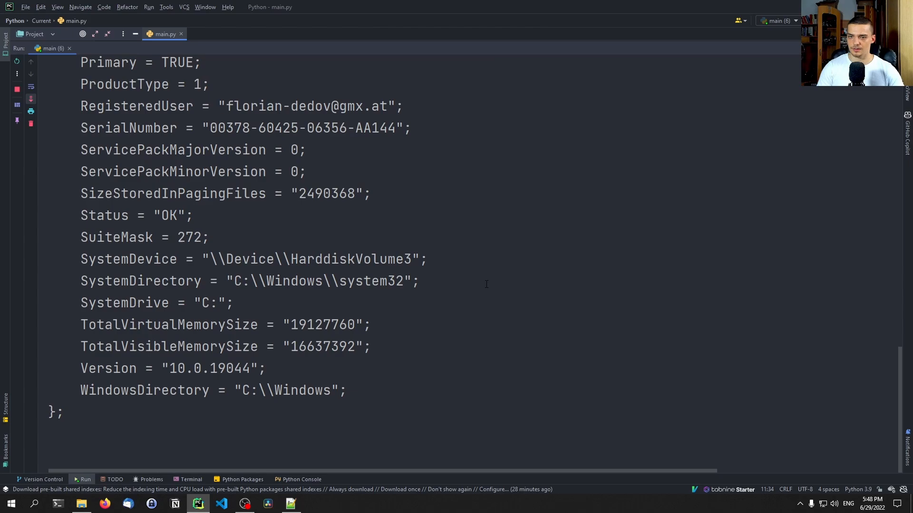
click(16, 62)
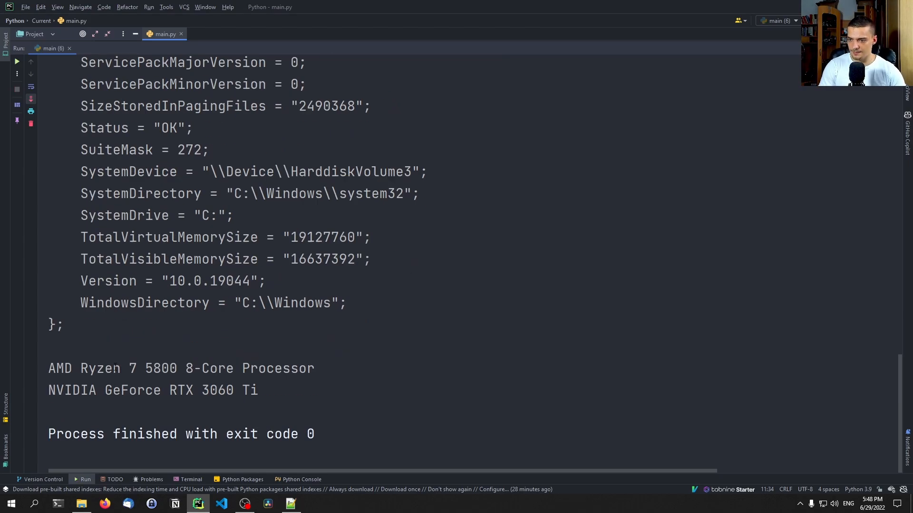
drag(139, 368, 195, 368)
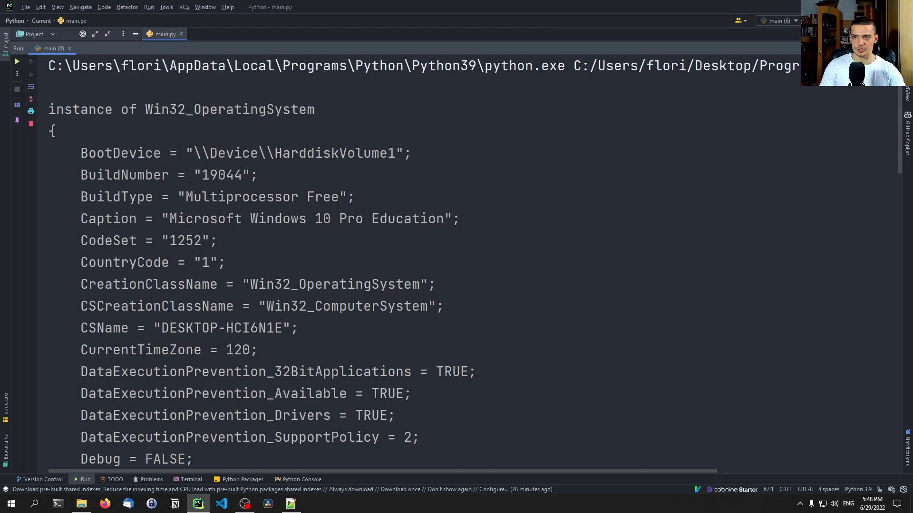
click(166, 33)
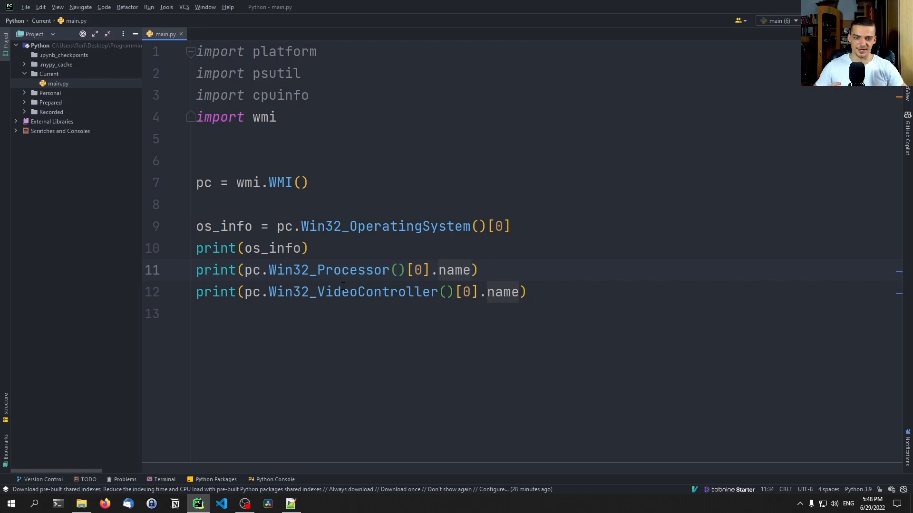
double_click(465, 270)
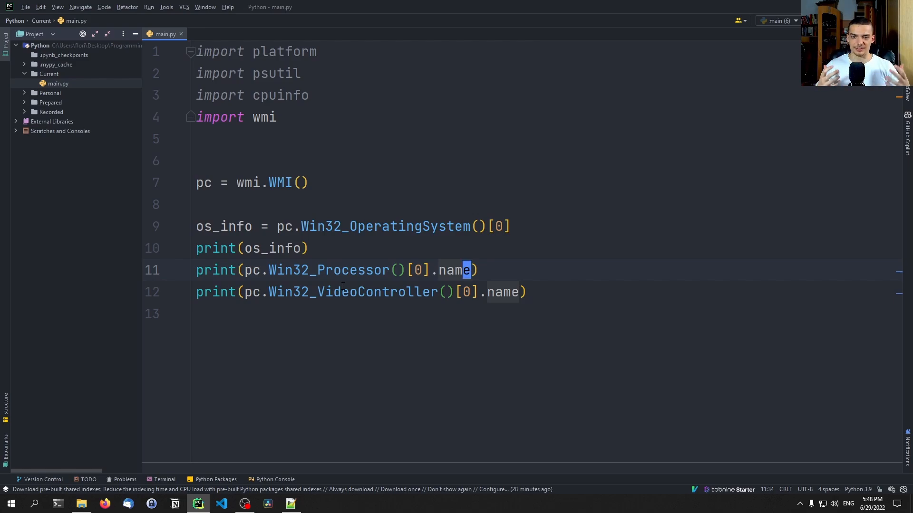